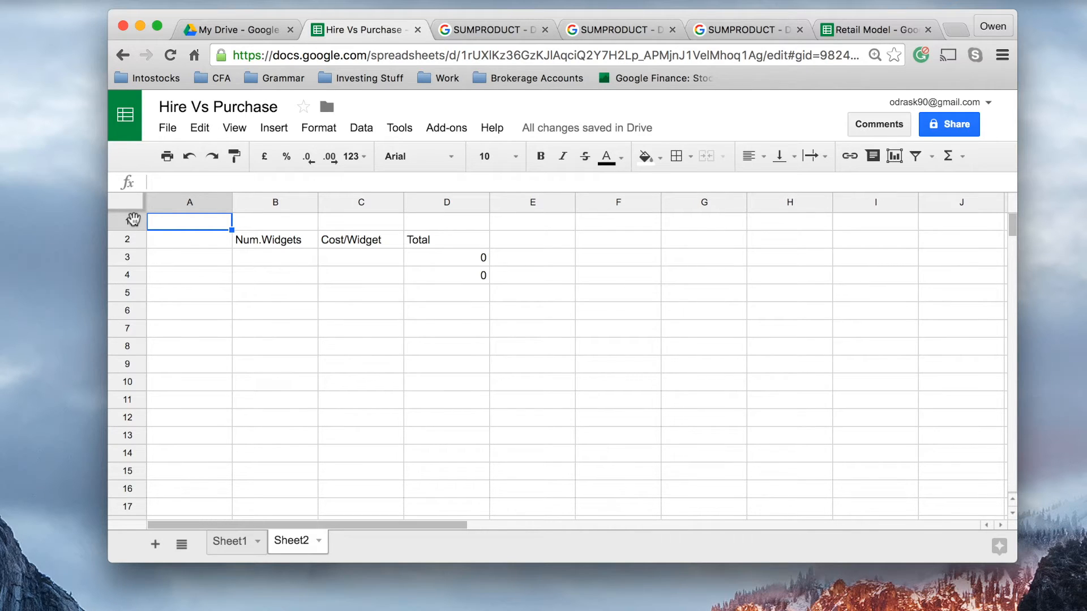
mouse_move(250, 260)
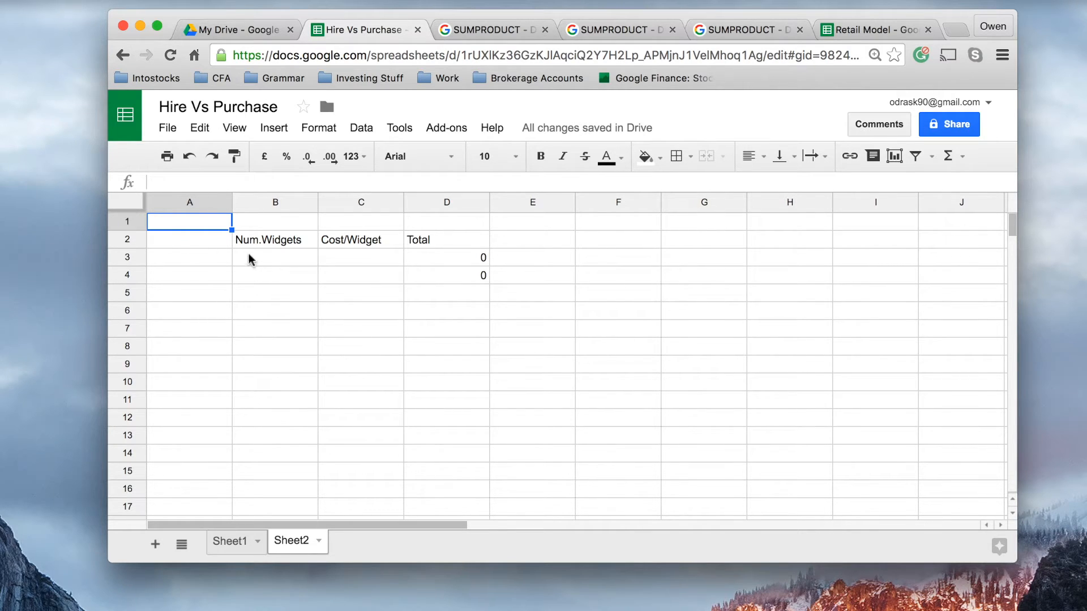
Enter 100 widgets in B3 and cost 2 in C3 so D3's =B3*C3 total shows 200.
click(274, 257)
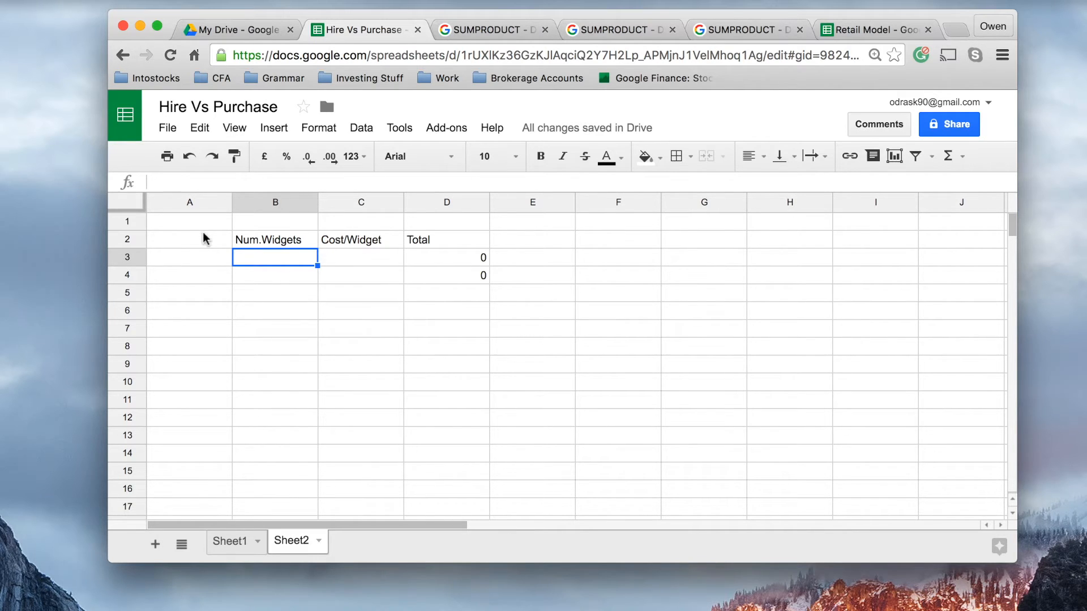
mouse_move(193, 95)
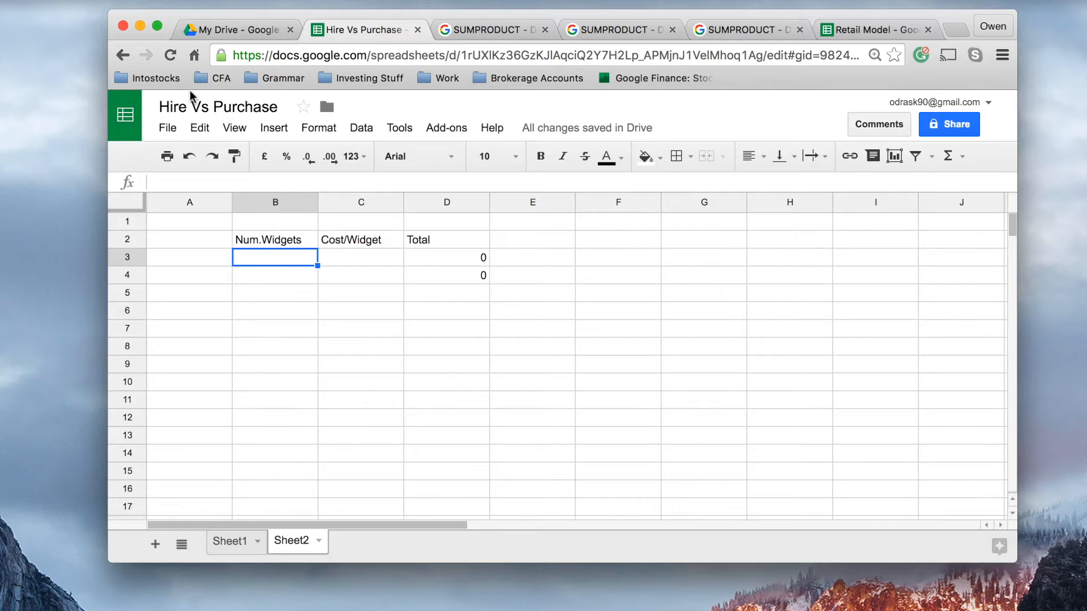
mouse_move(296, 251)
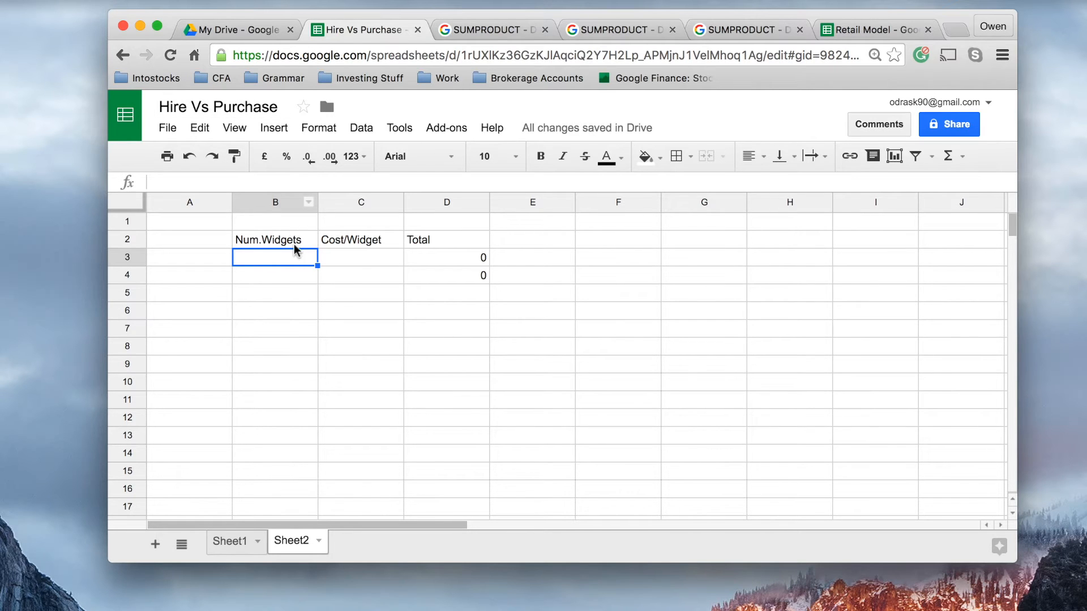
click(275, 239)
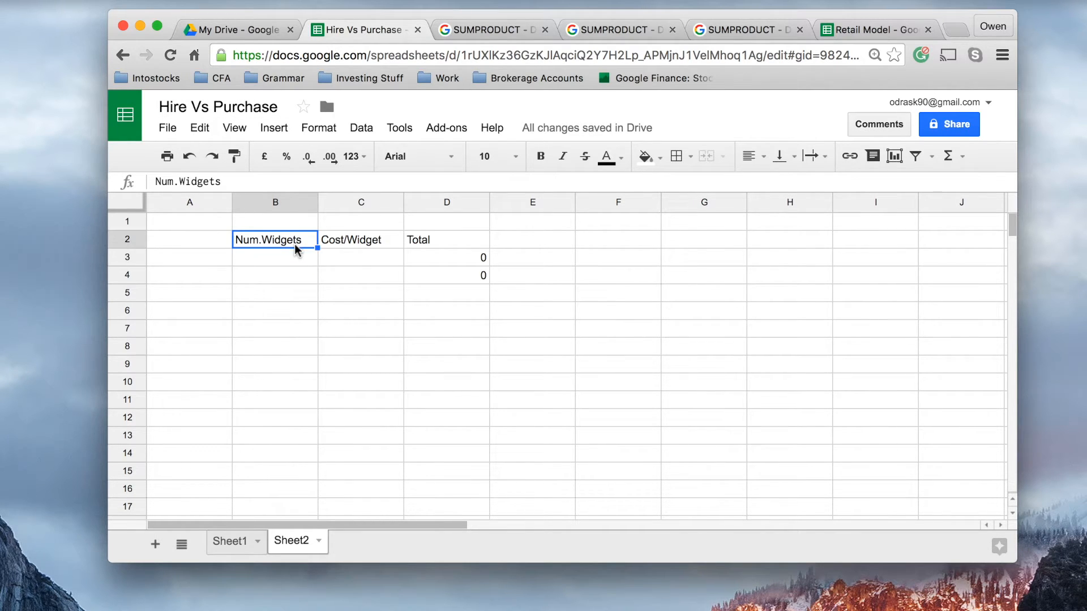
click(360, 239)
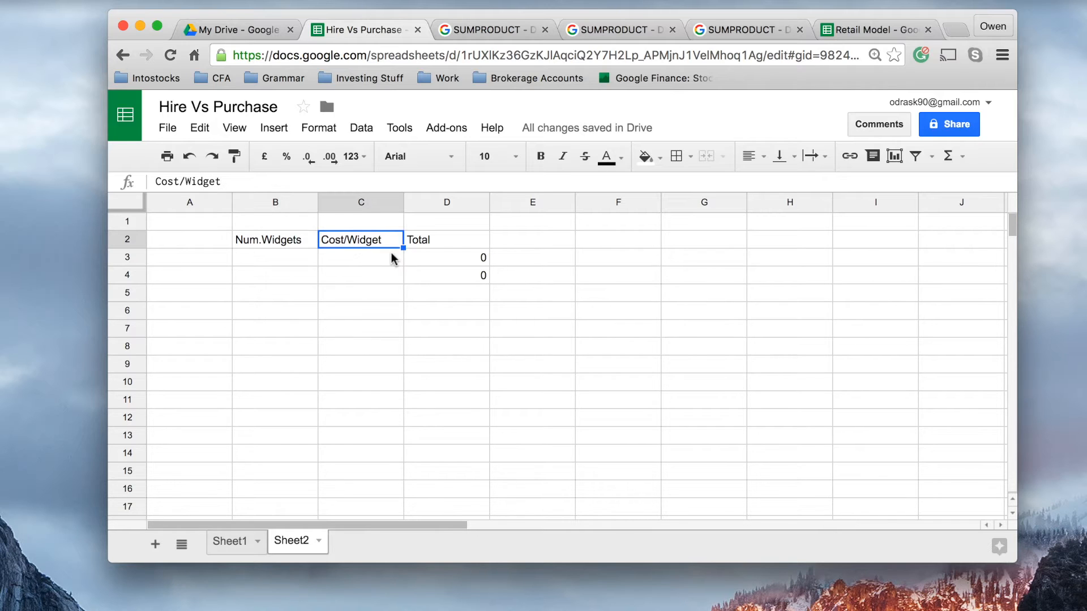
click(446, 239)
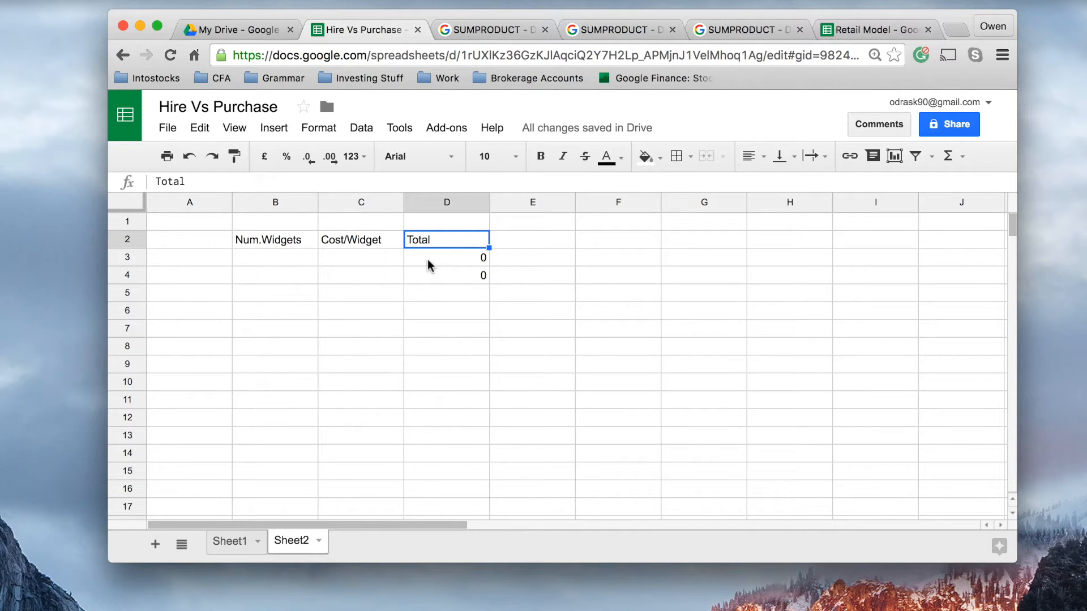
text(100)
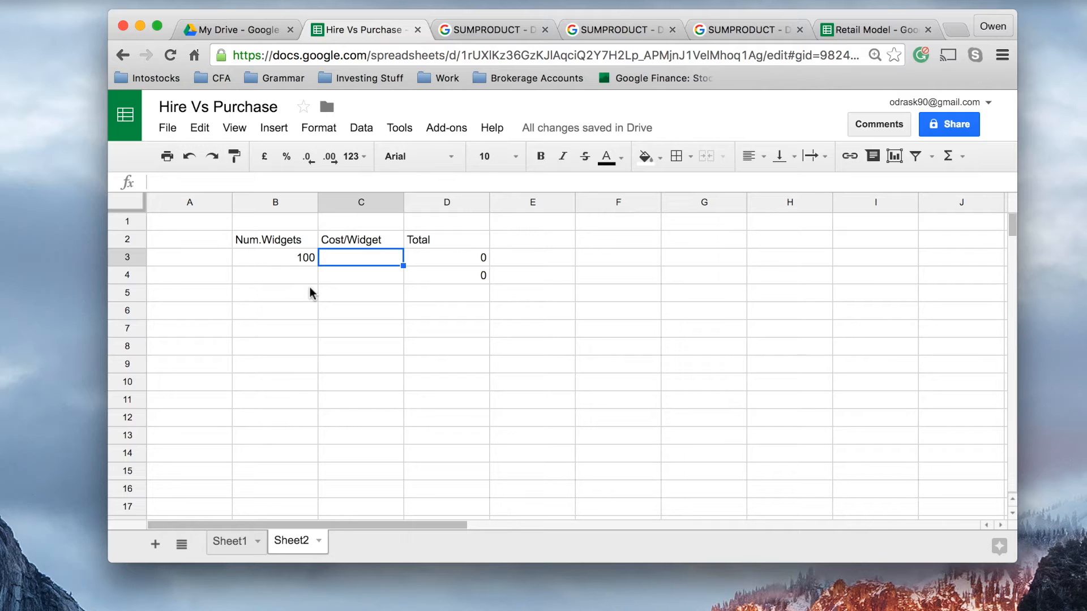
text(2)
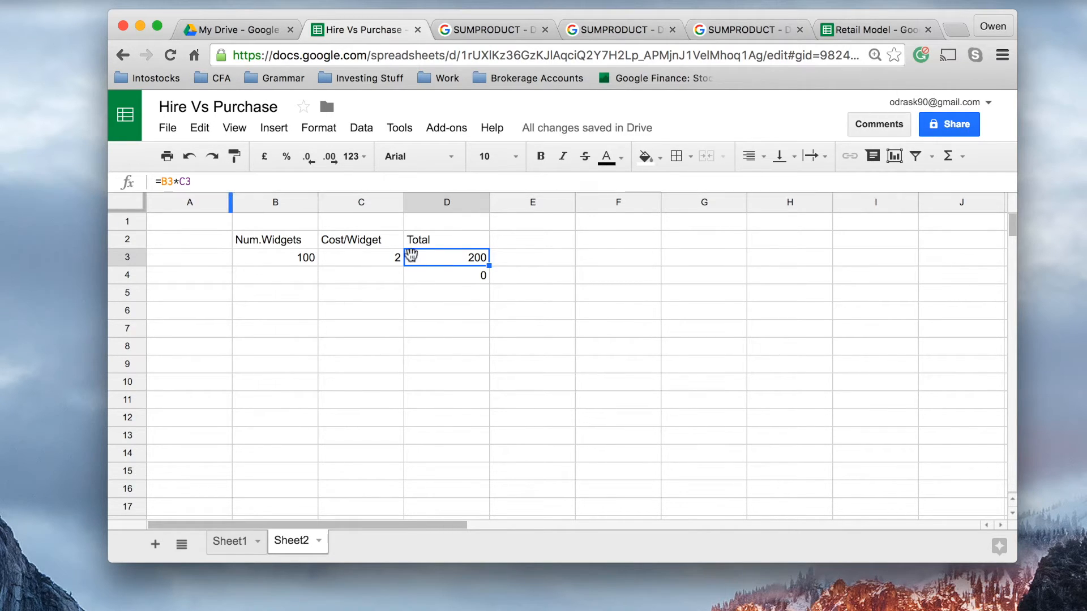
double_click(446, 257)
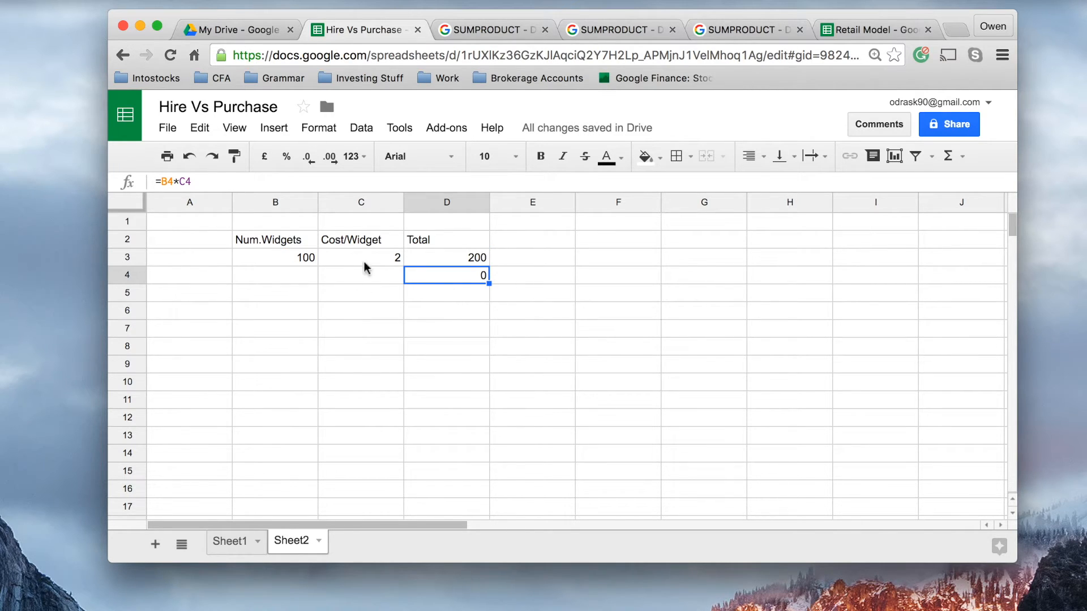
click(360, 257)
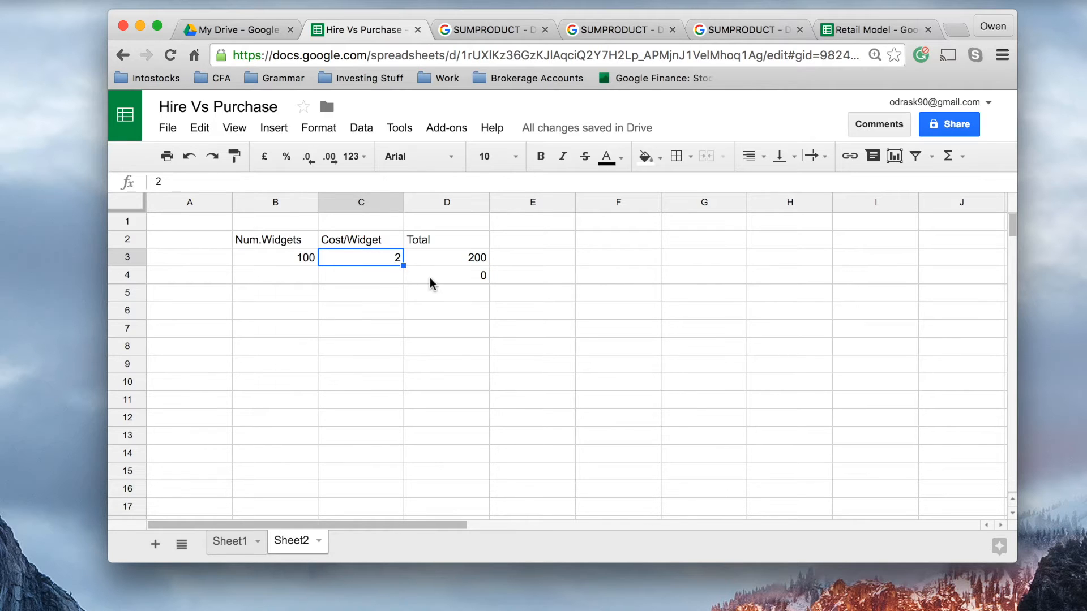
mouse_move(391, 275)
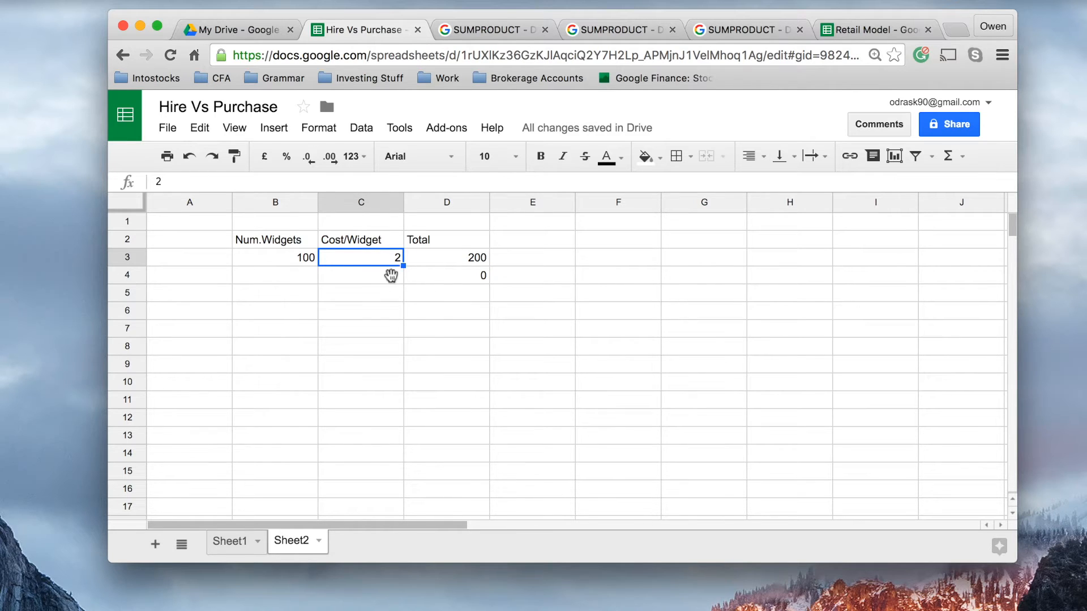
mouse_move(369, 272)
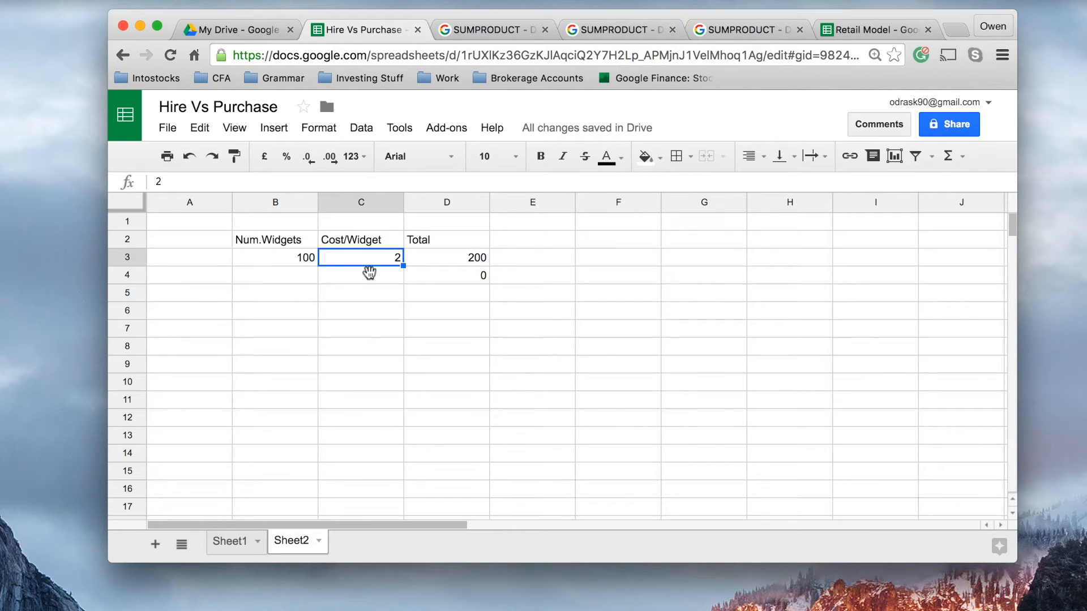
mouse_move(373, 275)
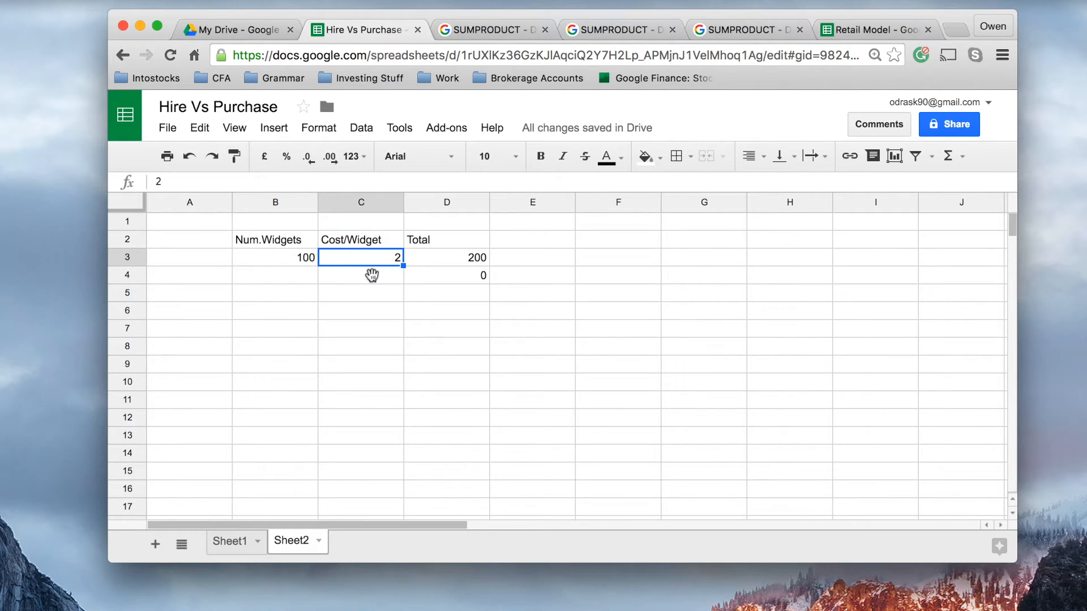
mouse_move(316, 281)
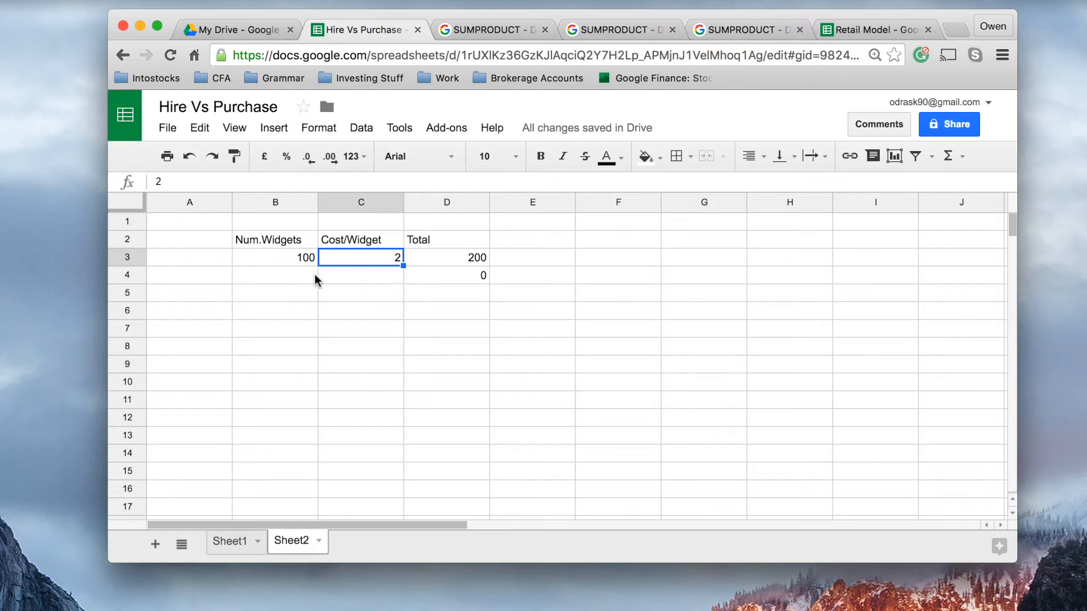
Enter 200 widgets in B4 and the text $2 in C4, leaving D4 with a #VALUE! error.
click(275, 276)
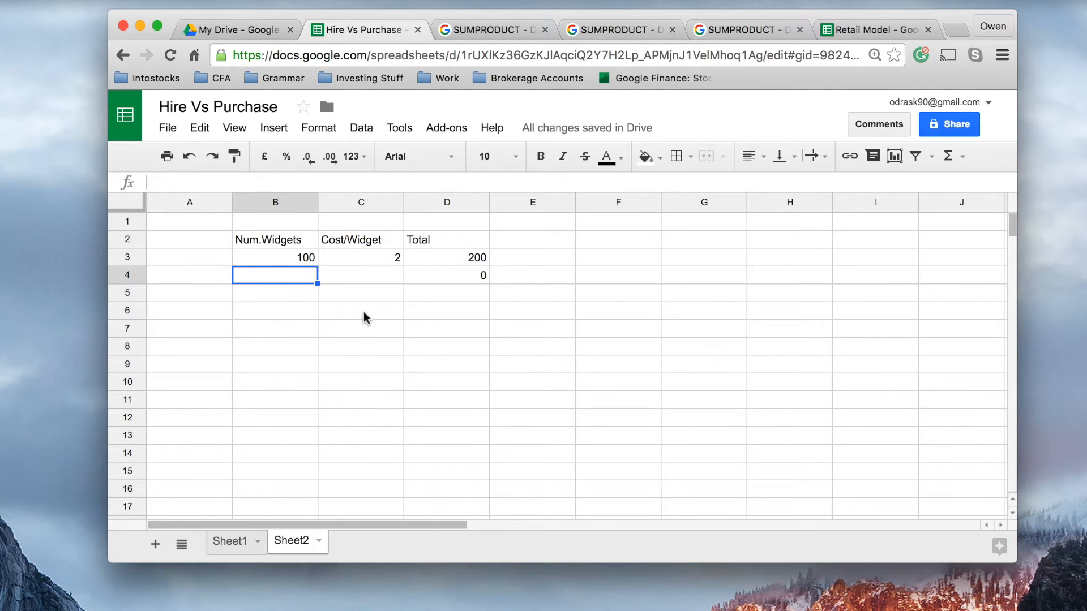
text(200)
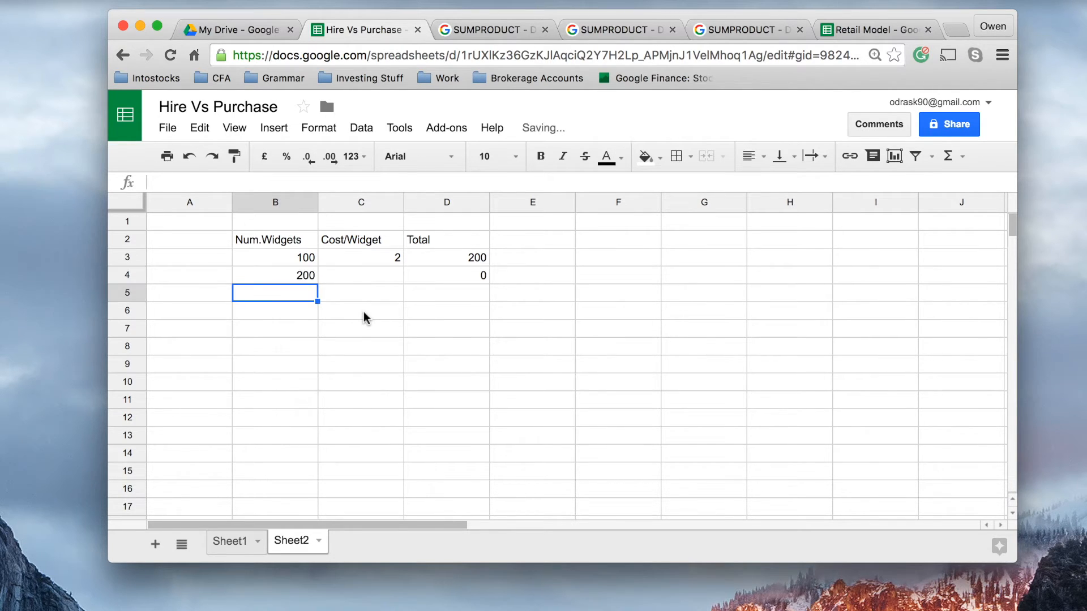
text($2)
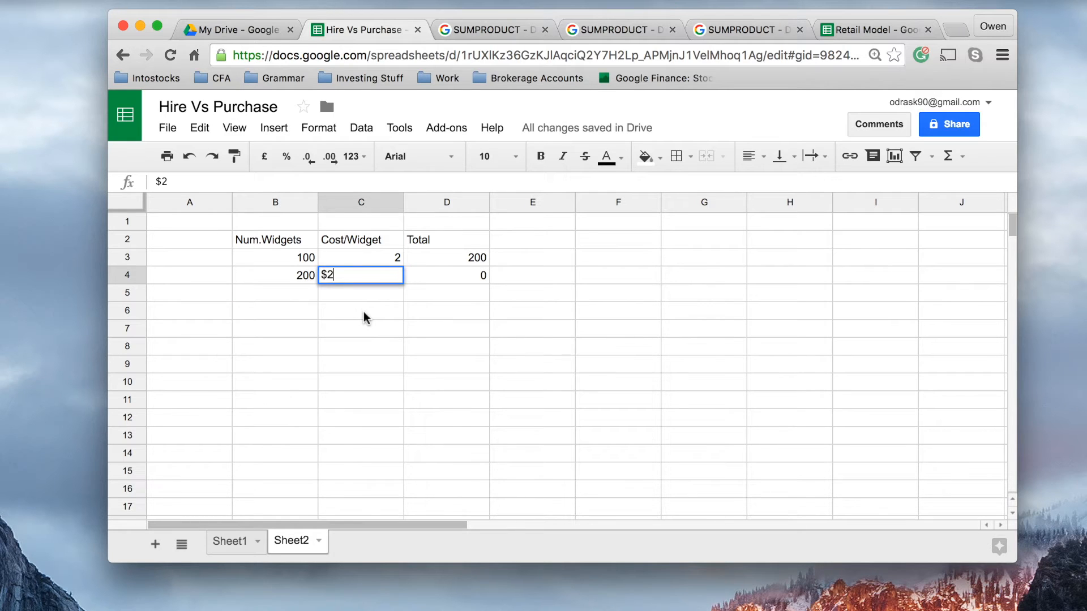
mouse_move(337, 285)
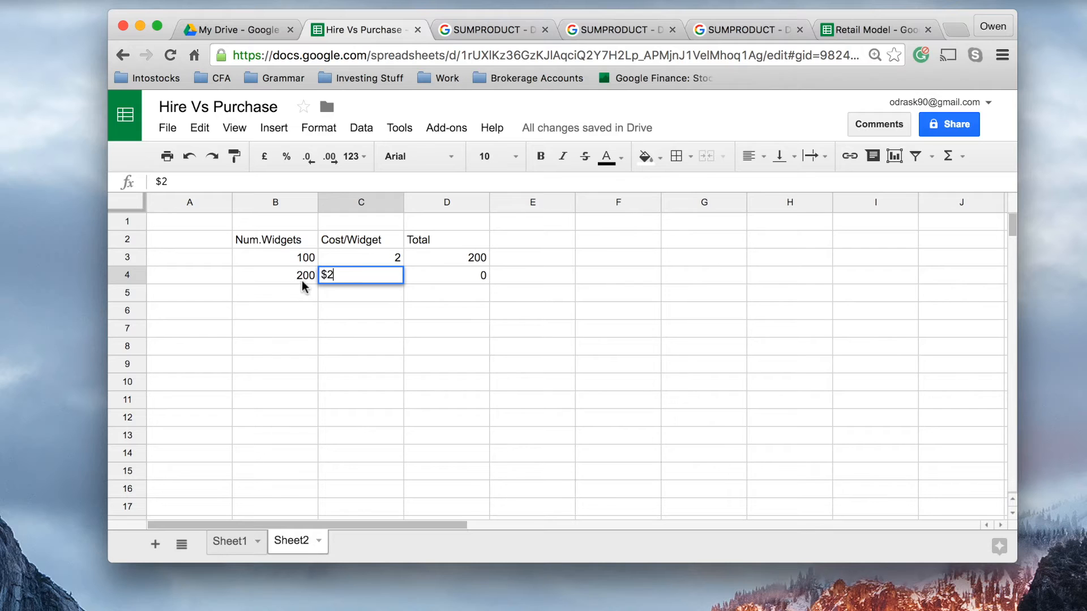
key(enter)
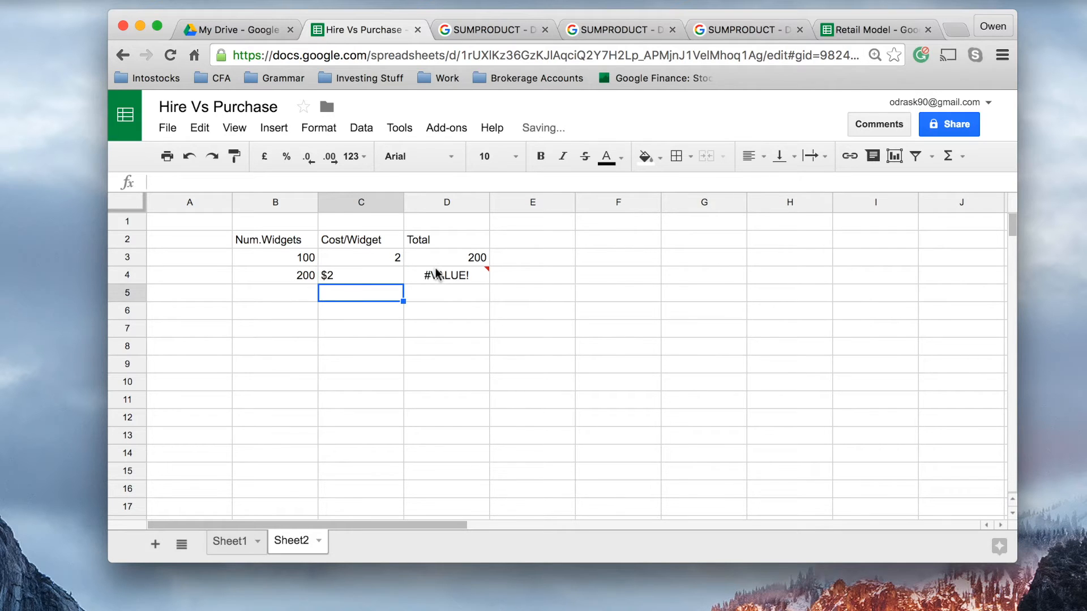
mouse_move(447, 275)
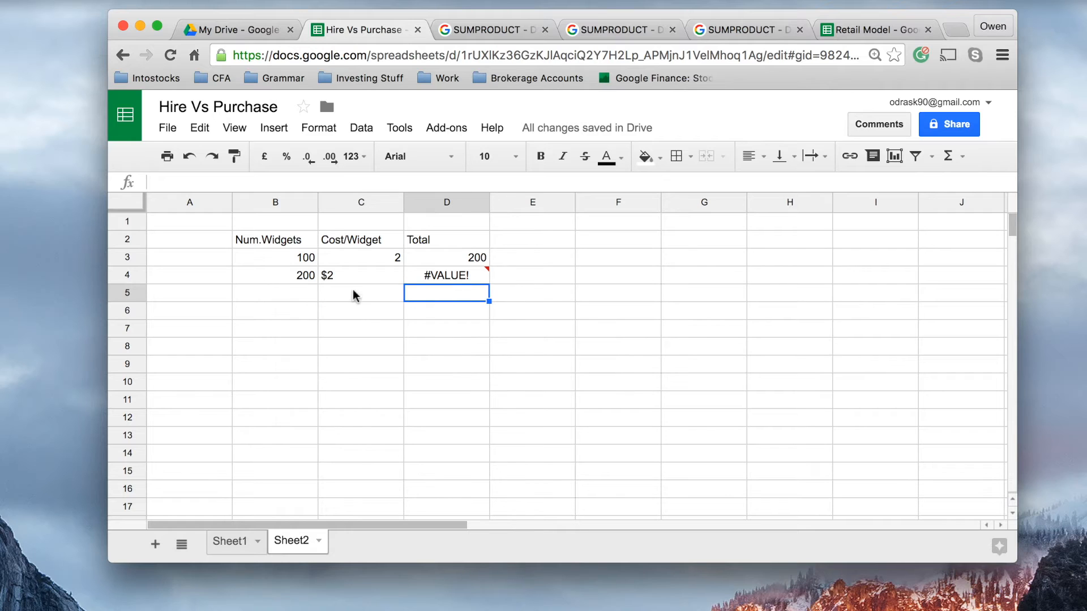
mouse_move(348, 285)
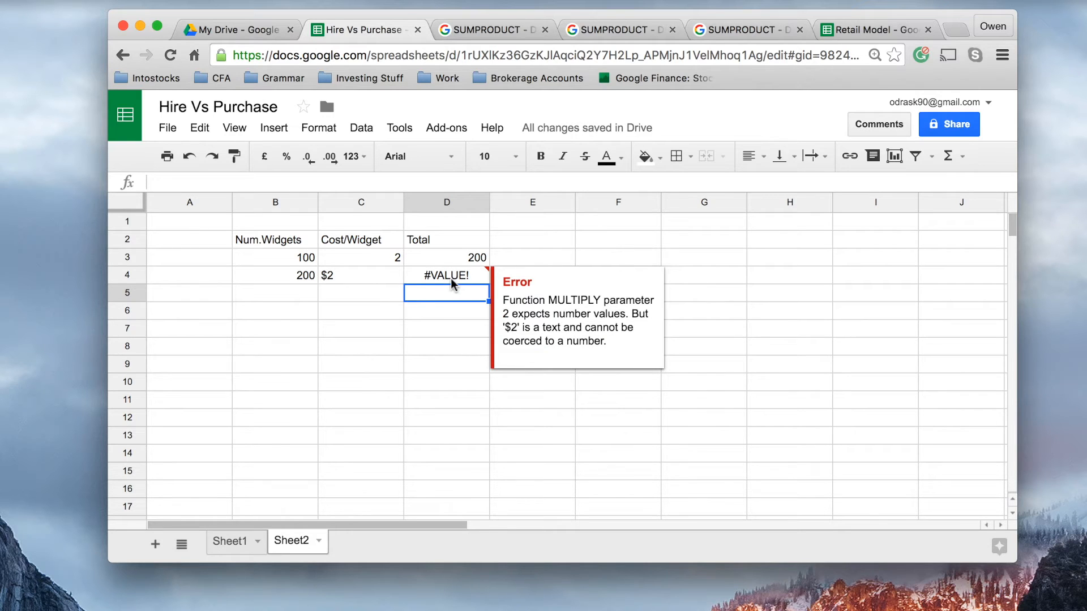
click(446, 275)
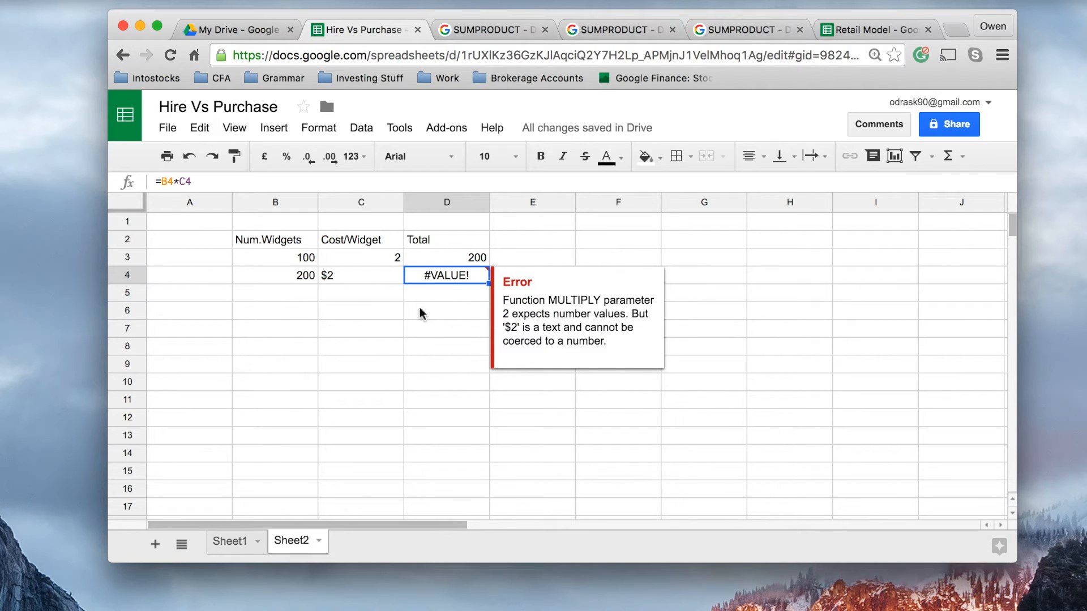
click(360, 292)
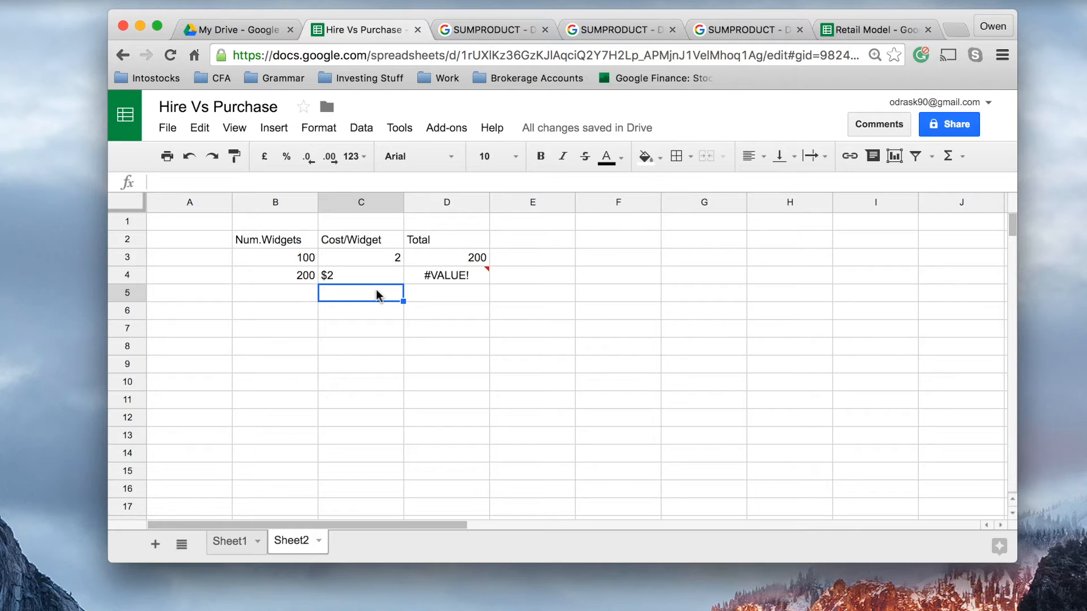
mouse_move(384, 298)
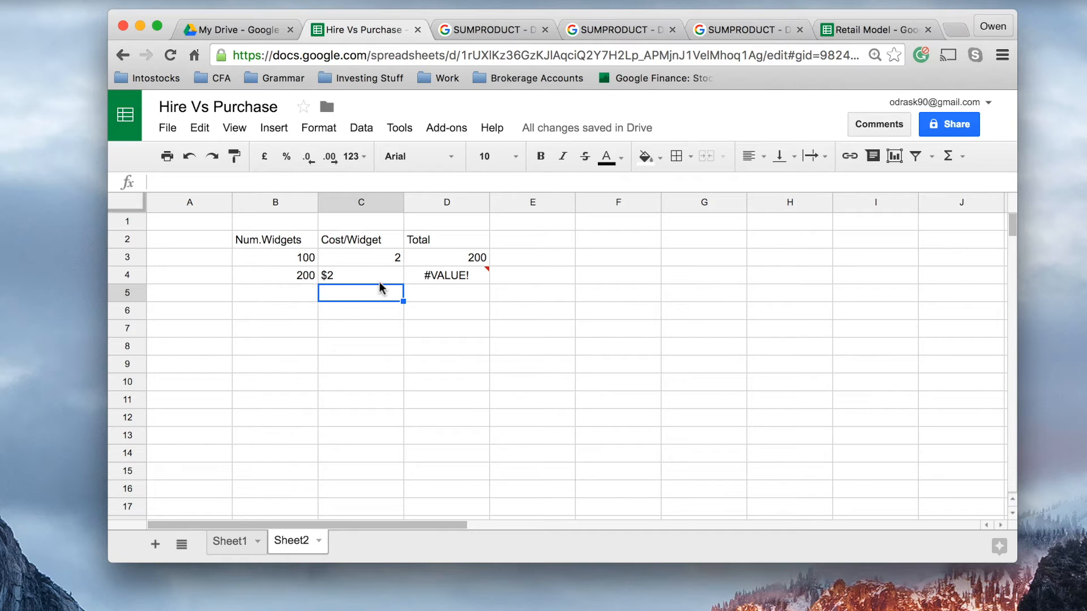
click(360, 275)
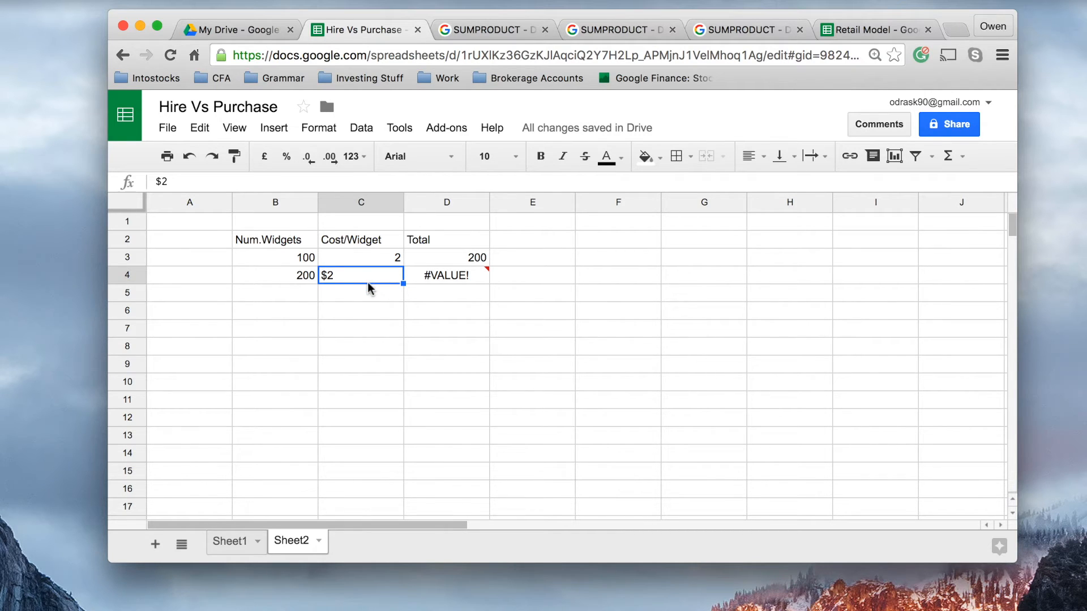
mouse_move(326, 291)
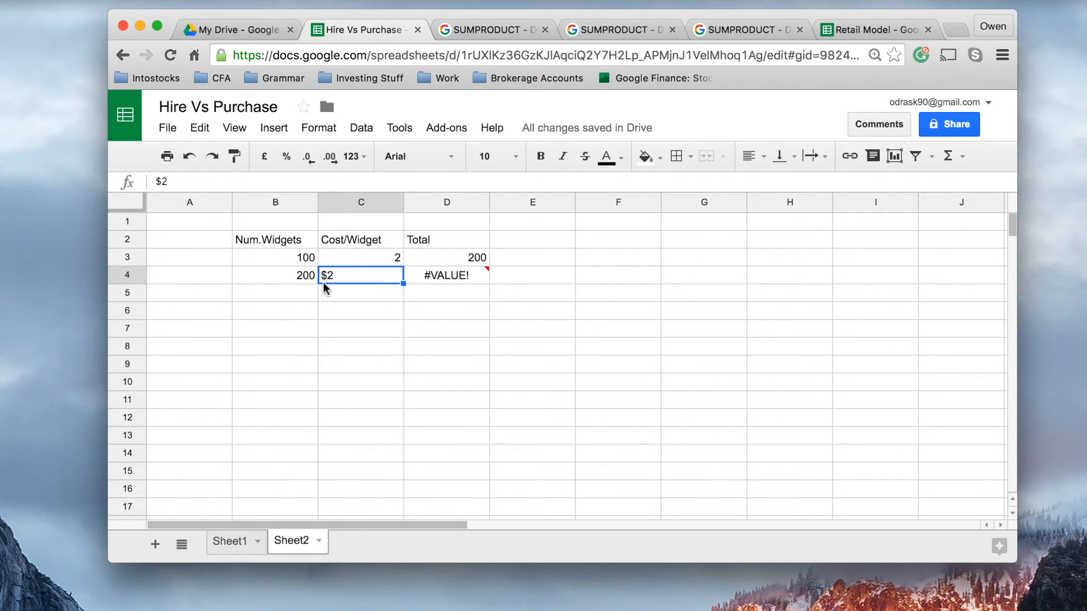
mouse_move(322, 140)
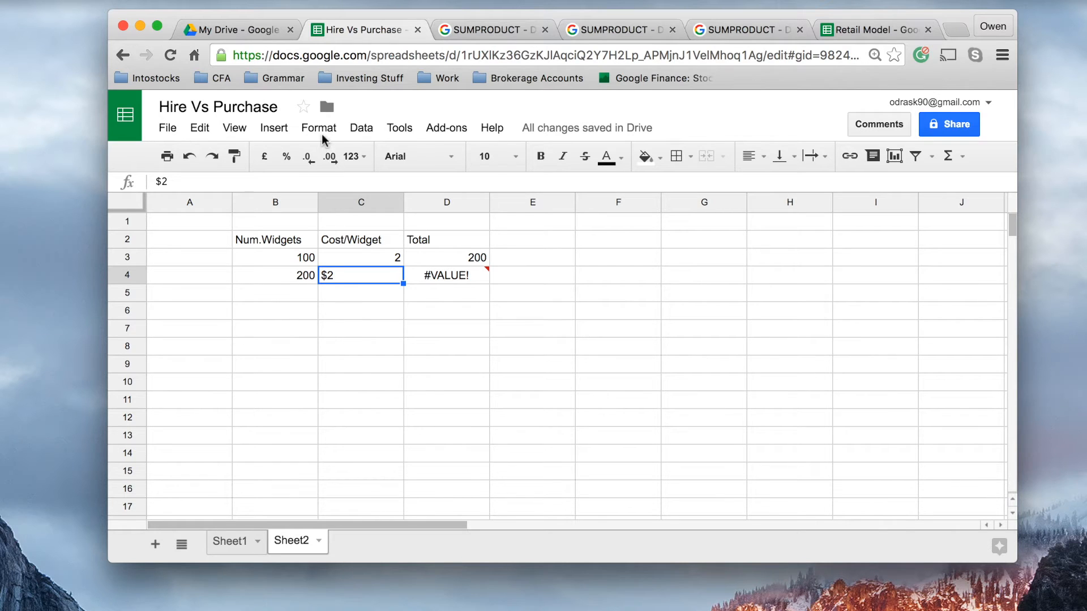
Replace C4's $2 text with the number 2 via number formatting so D4 shows $400.00.
click(318, 128)
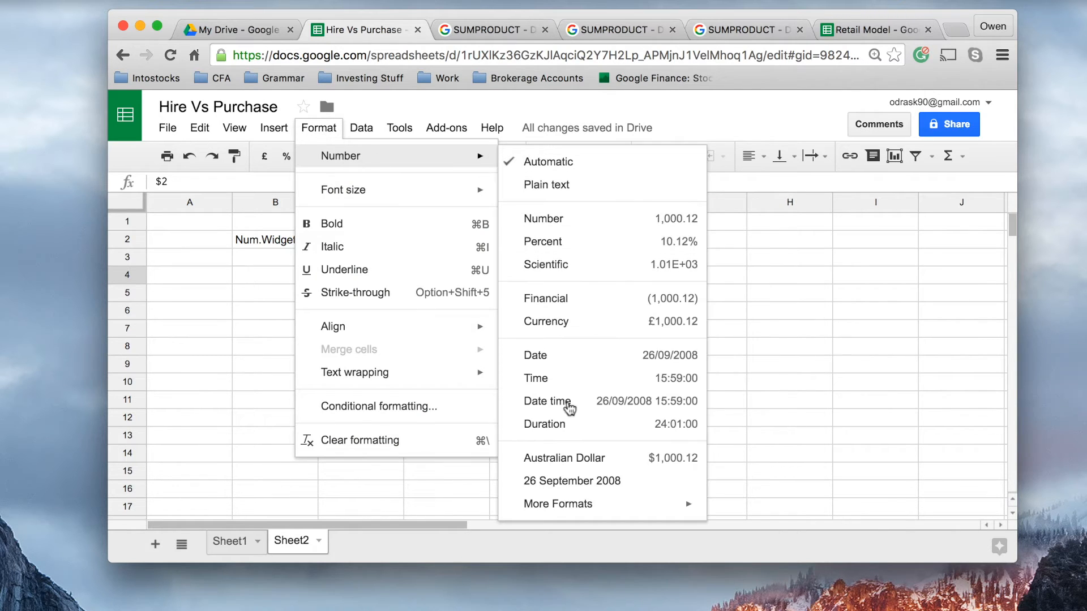
mouse_move(591, 463)
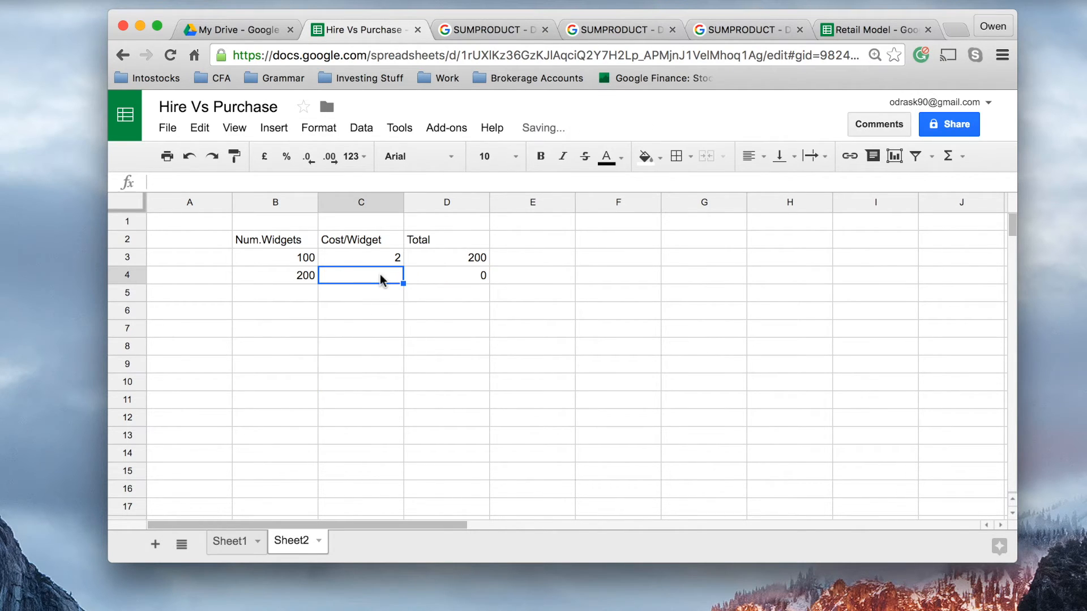
text(2)
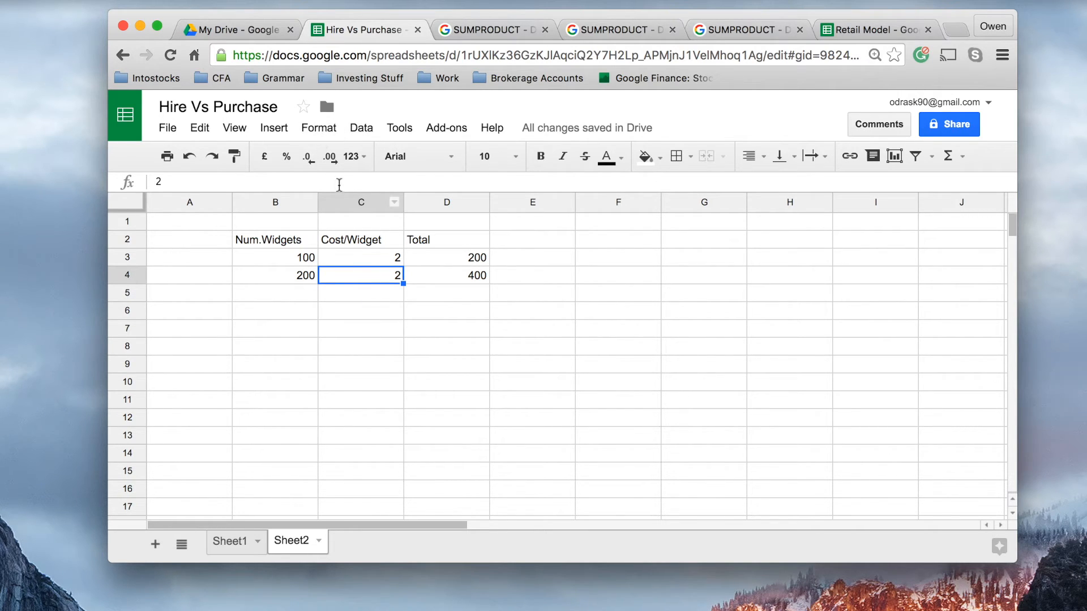
click(318, 128)
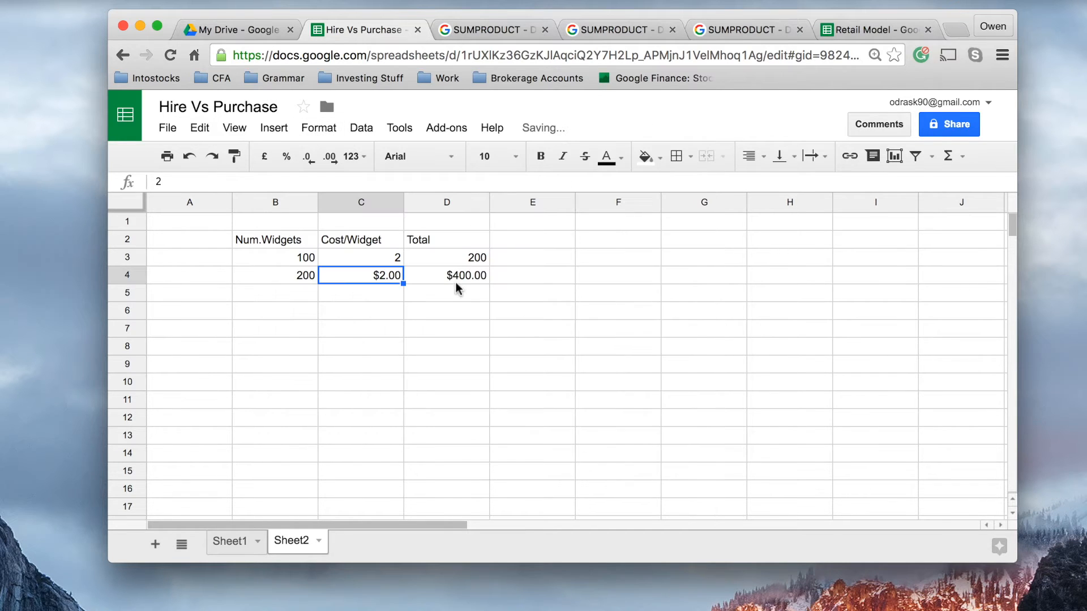
click(447, 275)
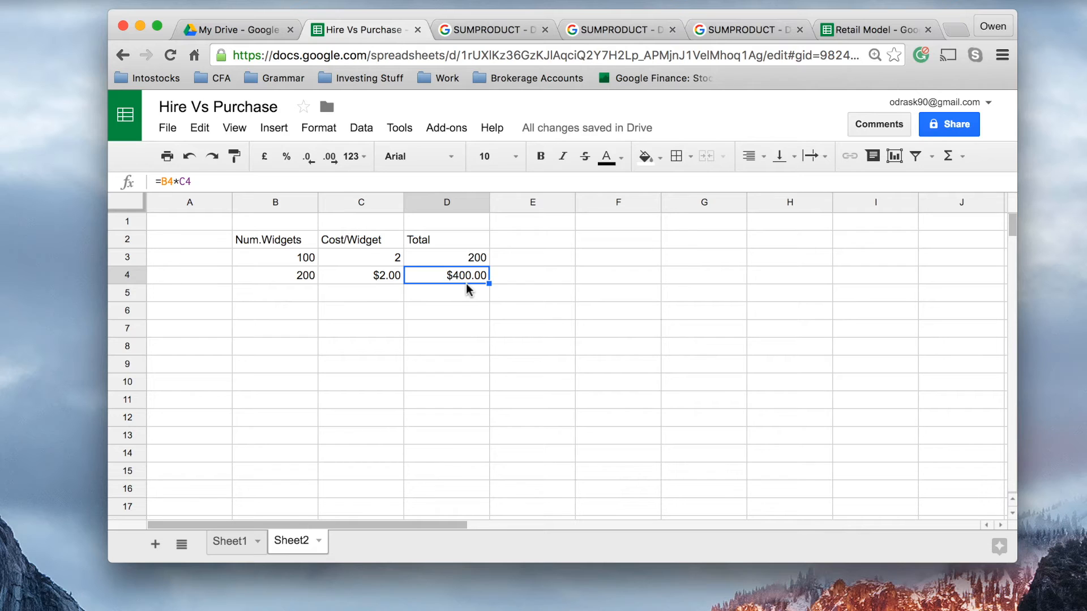
click(360, 292)
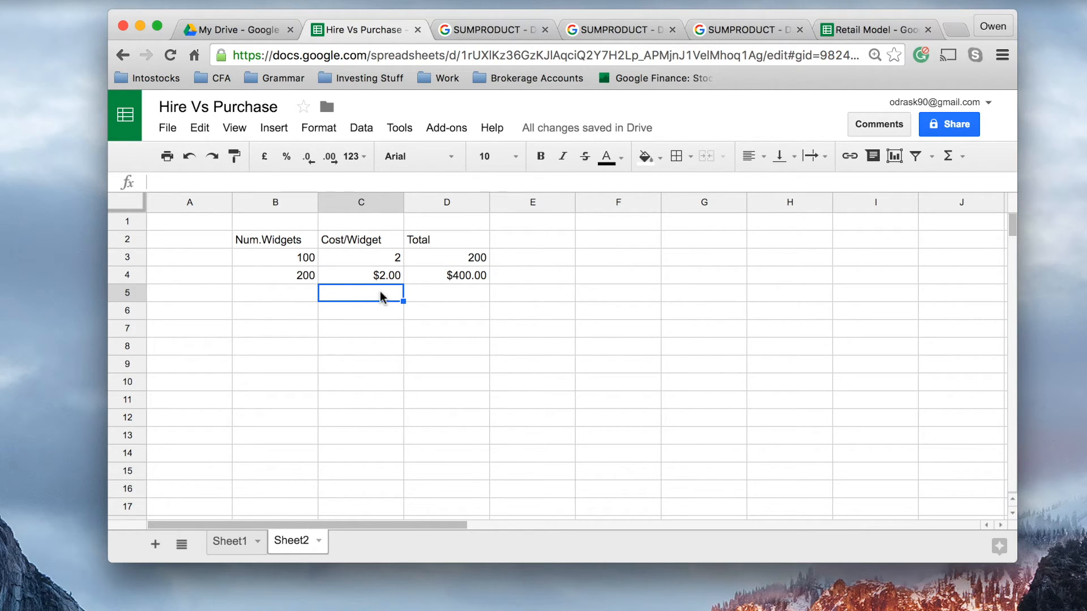
mouse_move(366, 303)
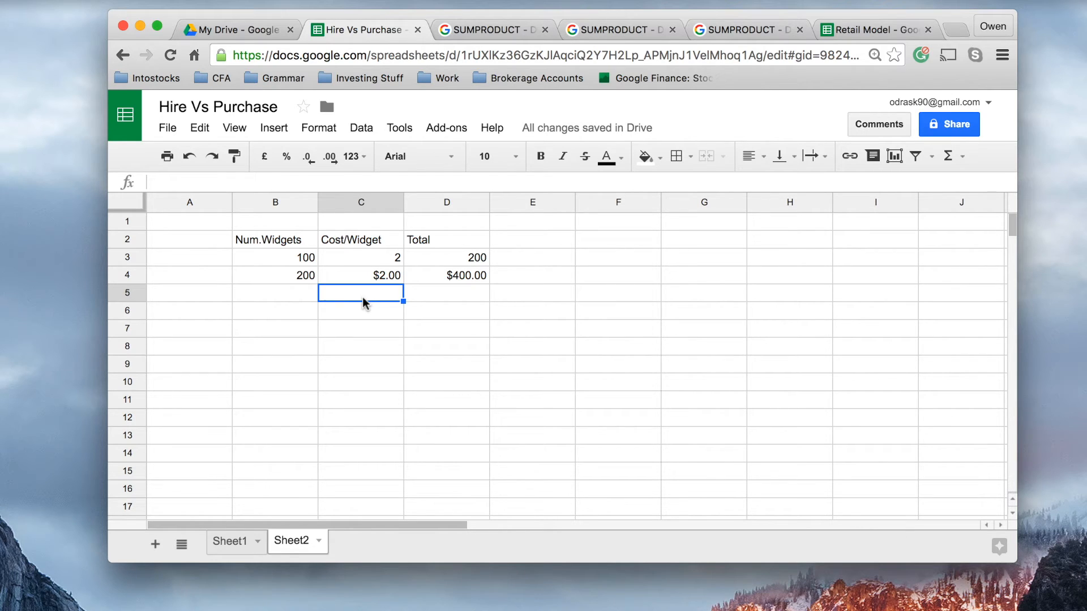
Enter the formula =D5 in C5 so it shows the Total value 5.
text(=)
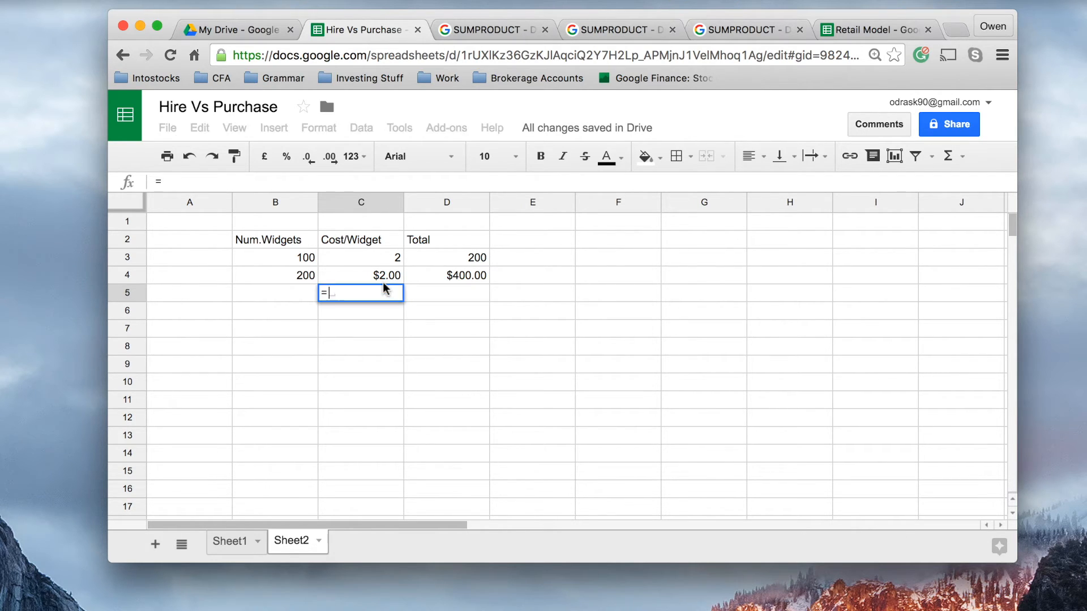
mouse_move(444, 301)
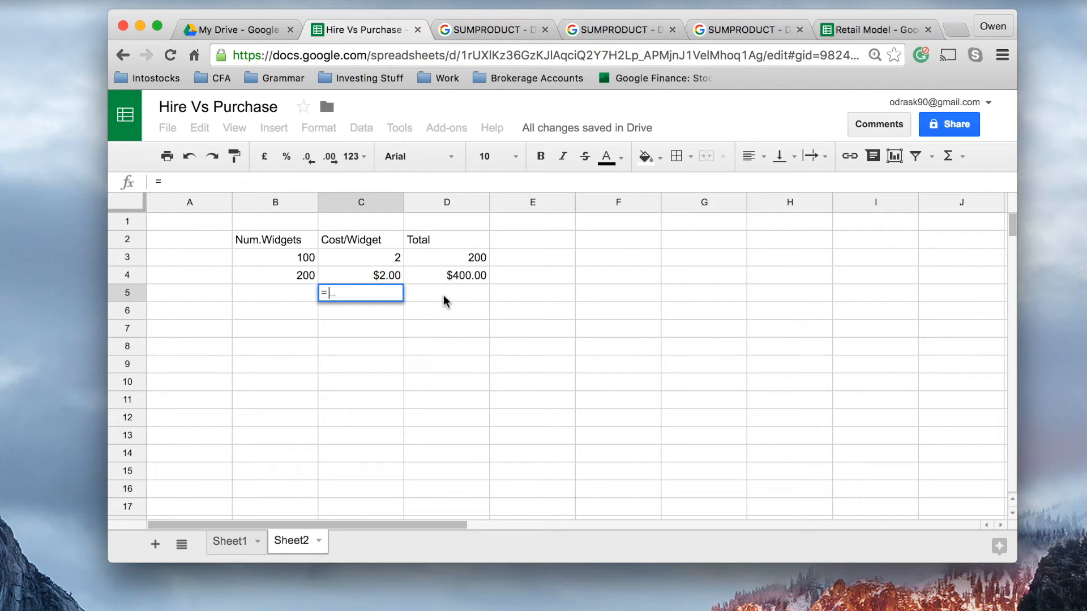
click(446, 292)
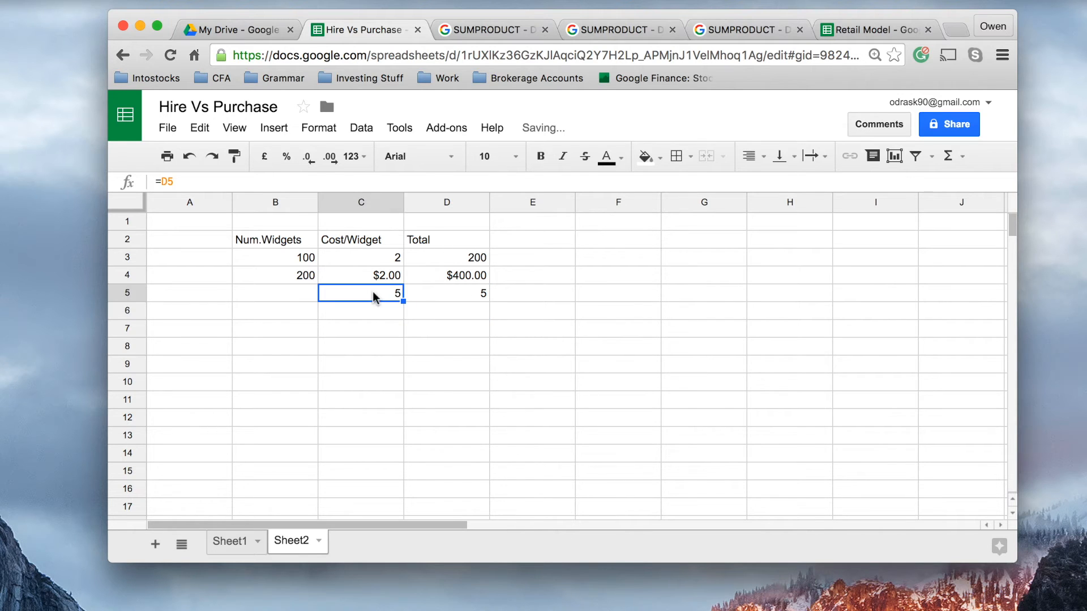
mouse_move(463, 299)
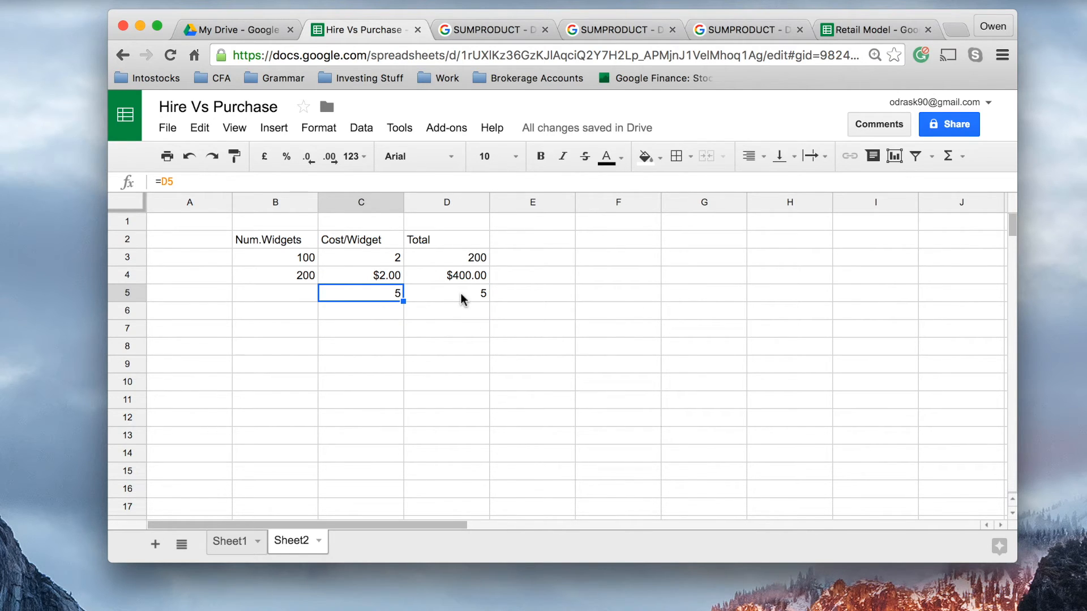
mouse_move(409, 299)
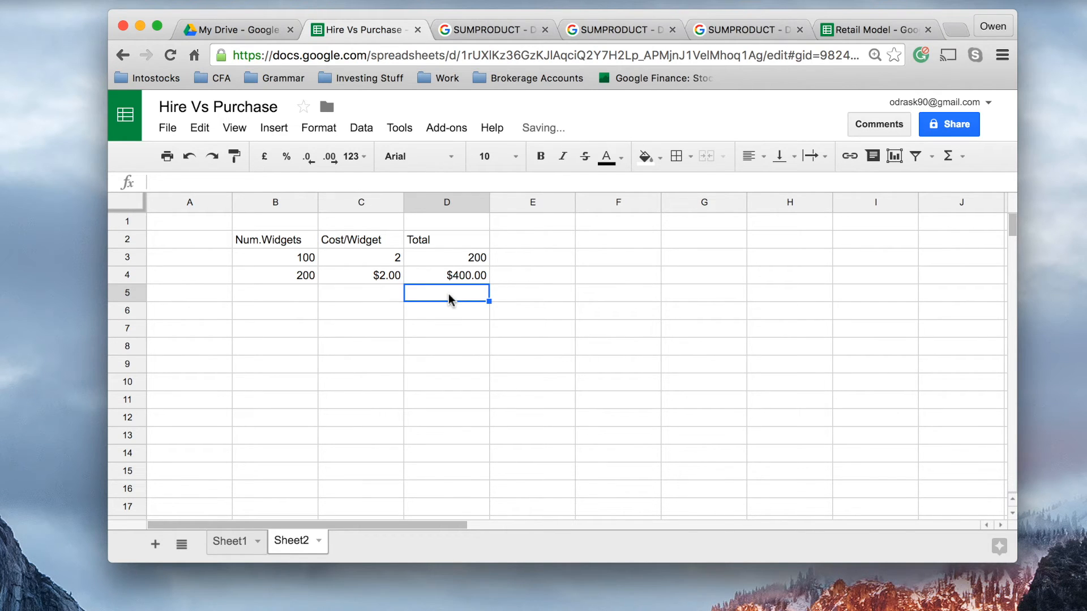
Enter =C5 in D5, creating a circular reference so C5 and D5 both show #REF!
text(=)
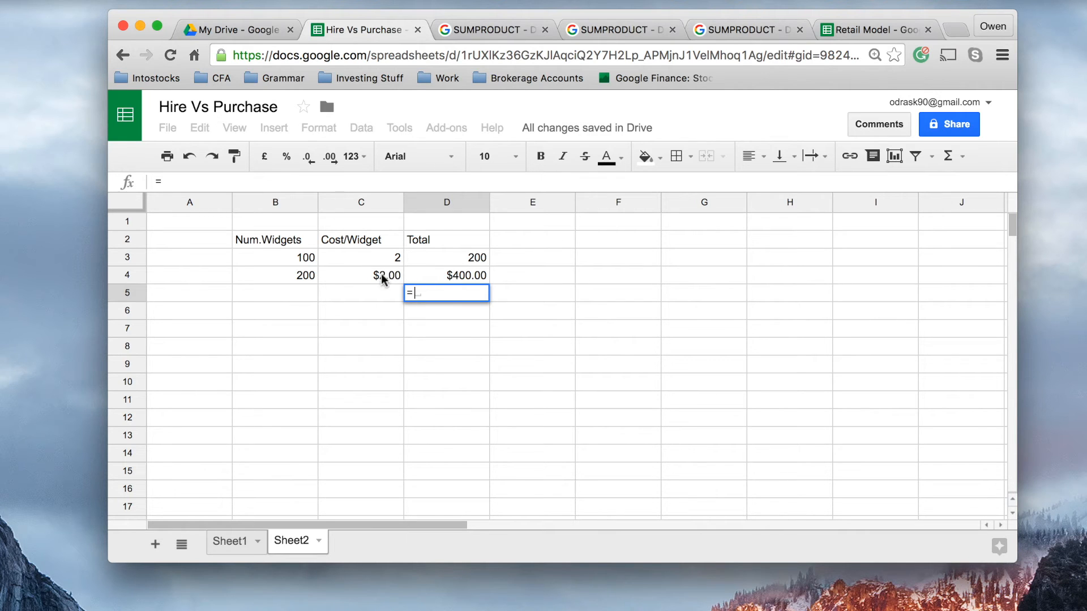
click(360, 293)
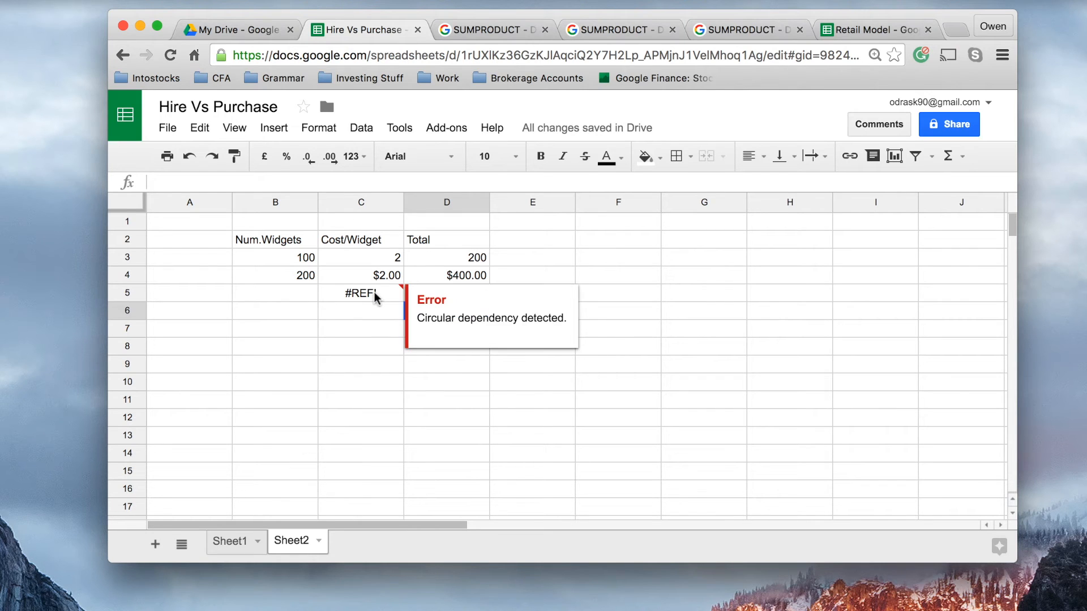
mouse_move(370, 319)
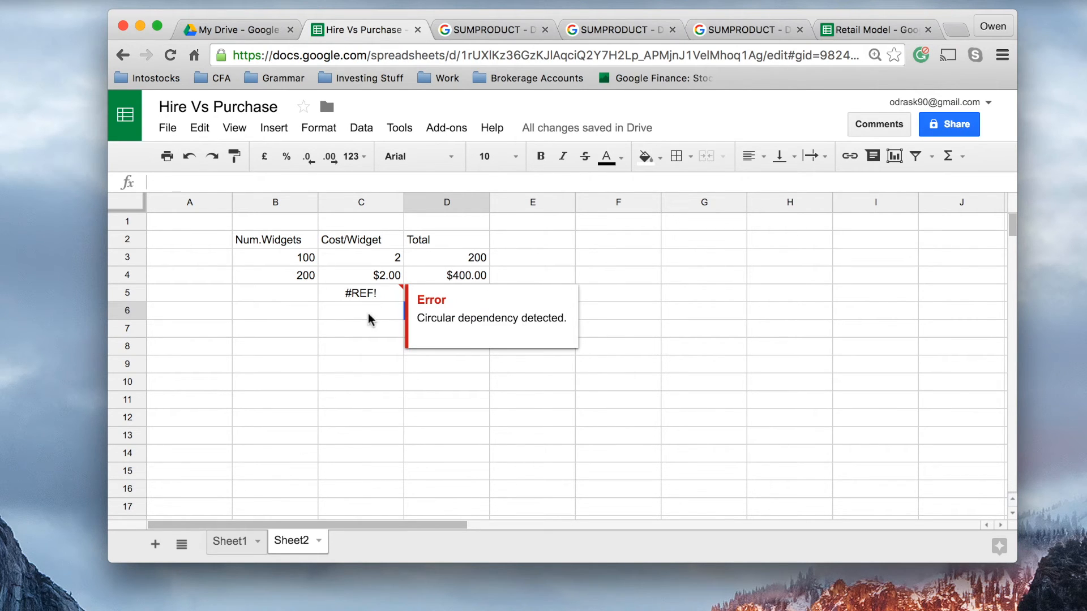
click(360, 292)
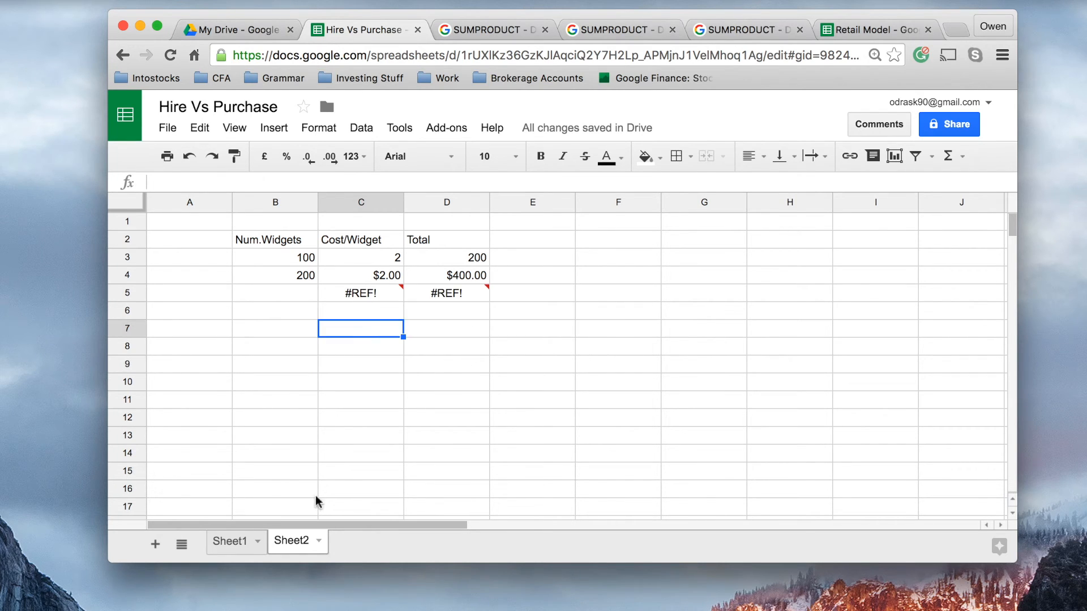
click(360, 435)
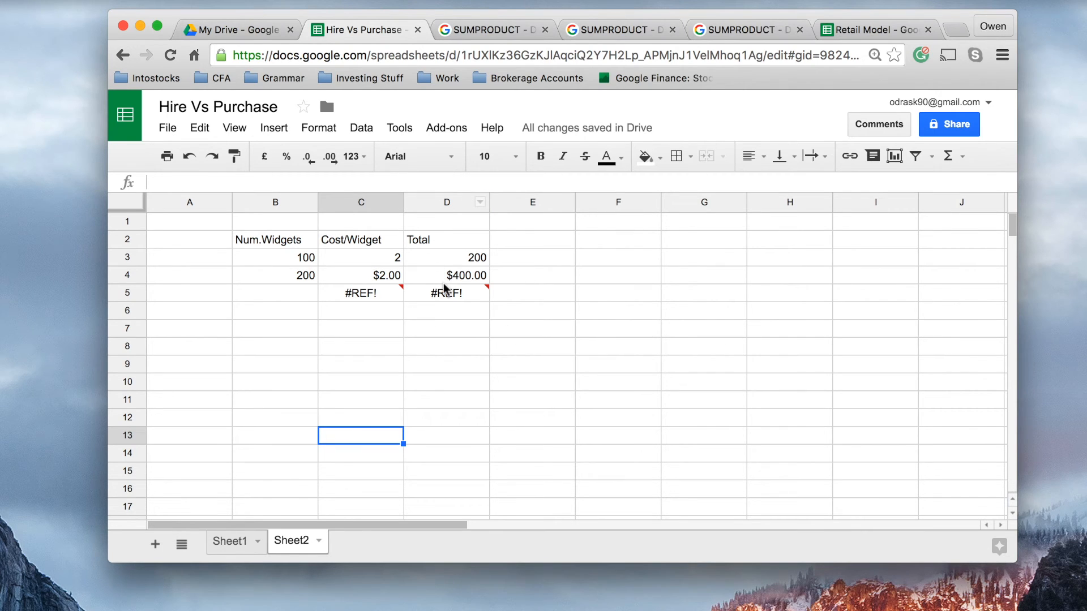
mouse_move(372, 291)
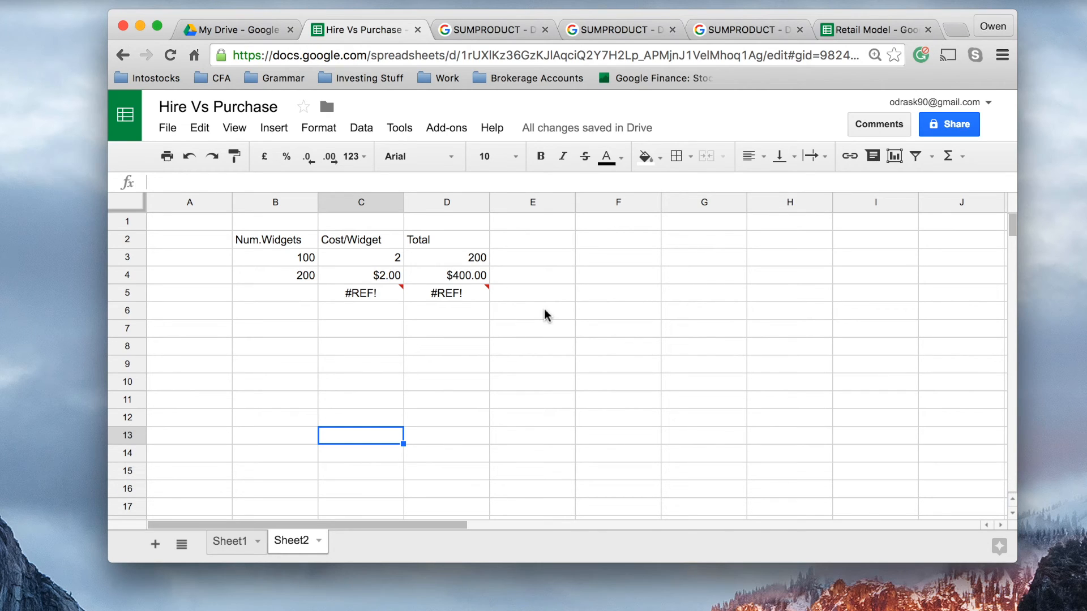
click(360, 310)
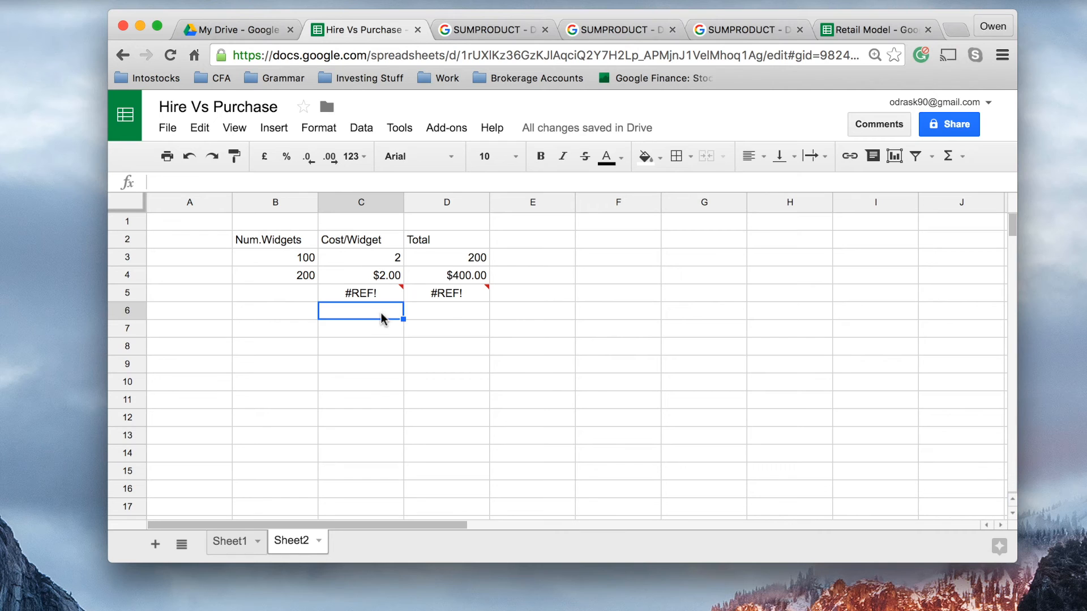
click(360, 328)
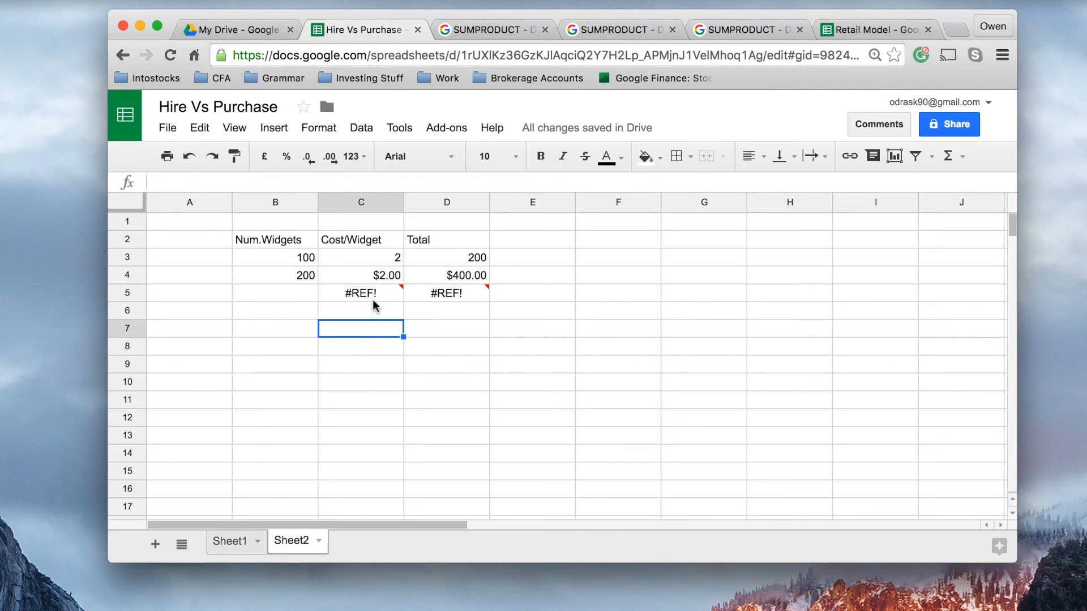
mouse_move(372, 330)
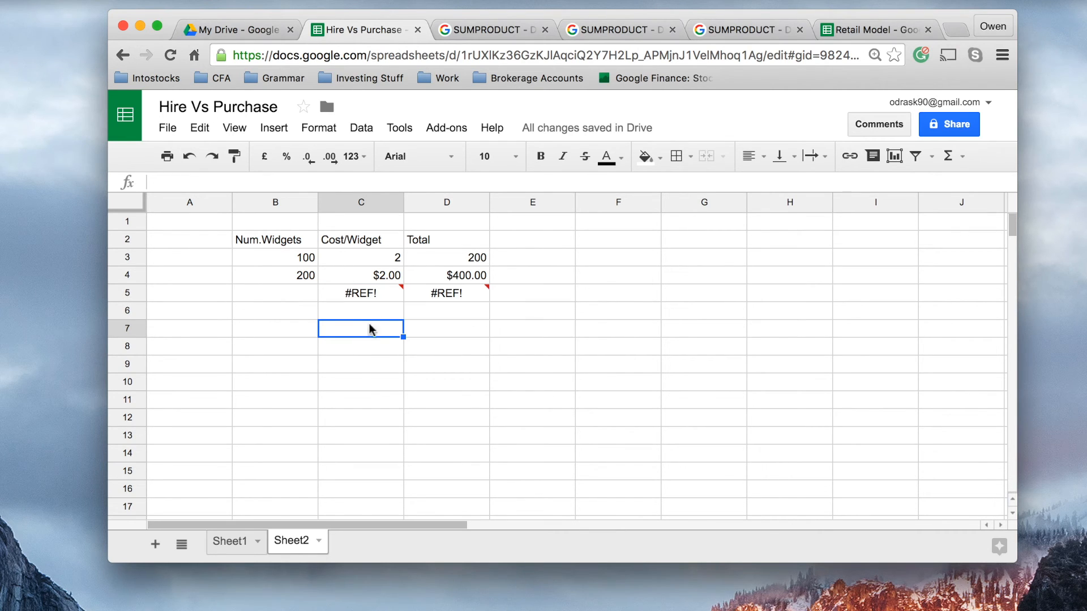
mouse_move(378, 317)
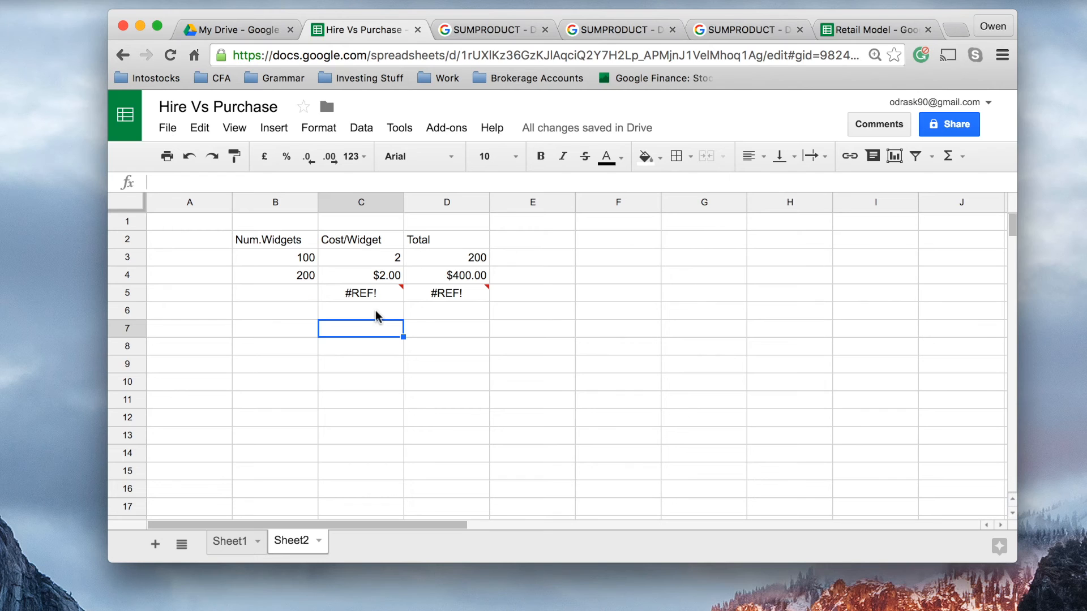
click(274, 292)
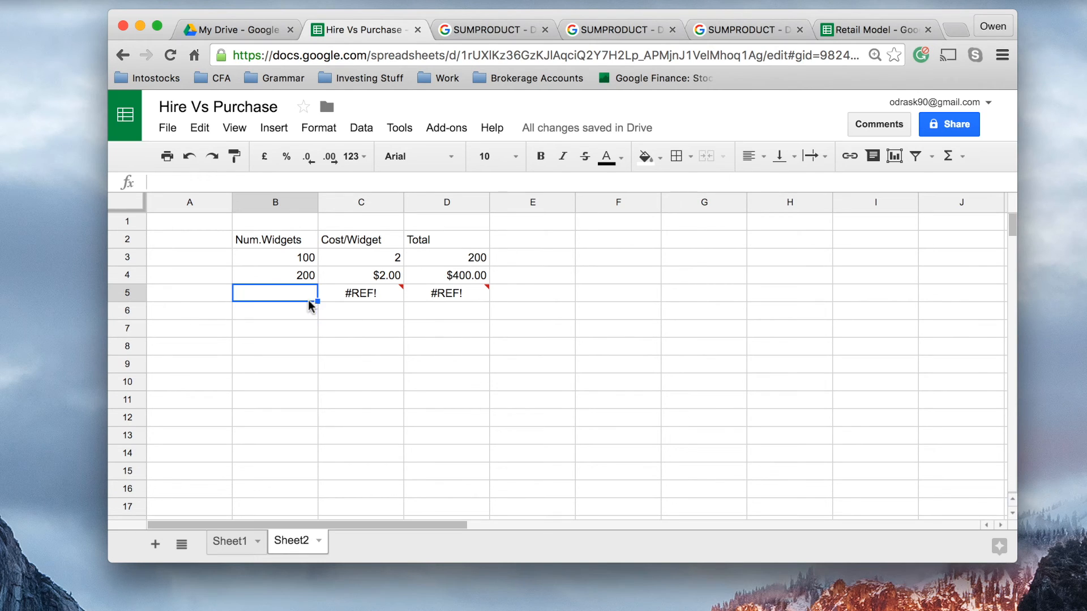
click(360, 310)
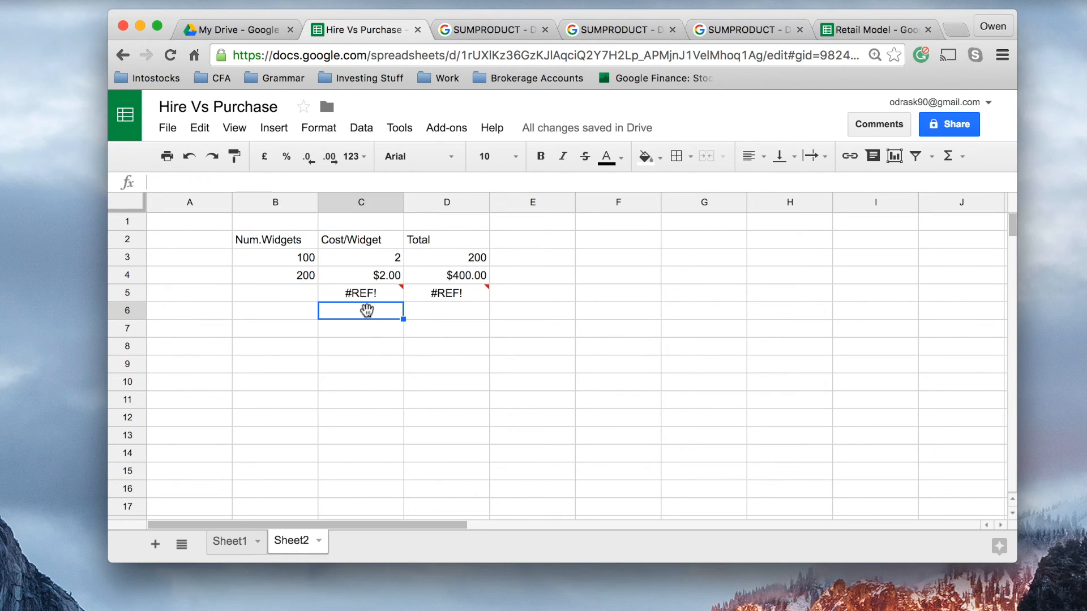
mouse_move(409, 292)
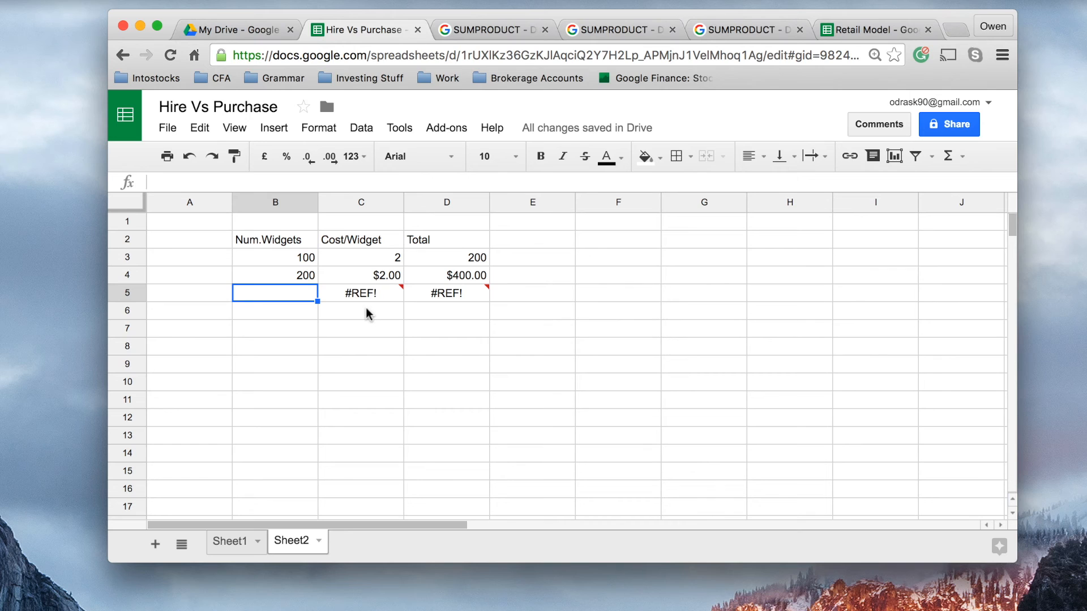
mouse_move(364, 314)
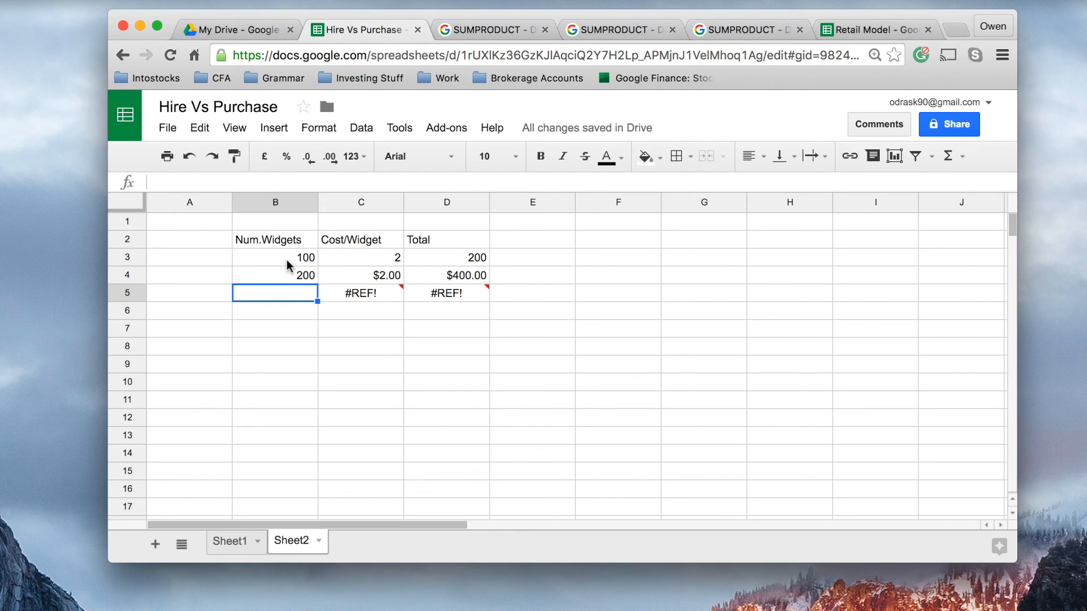
click(446, 292)
text(=C5)
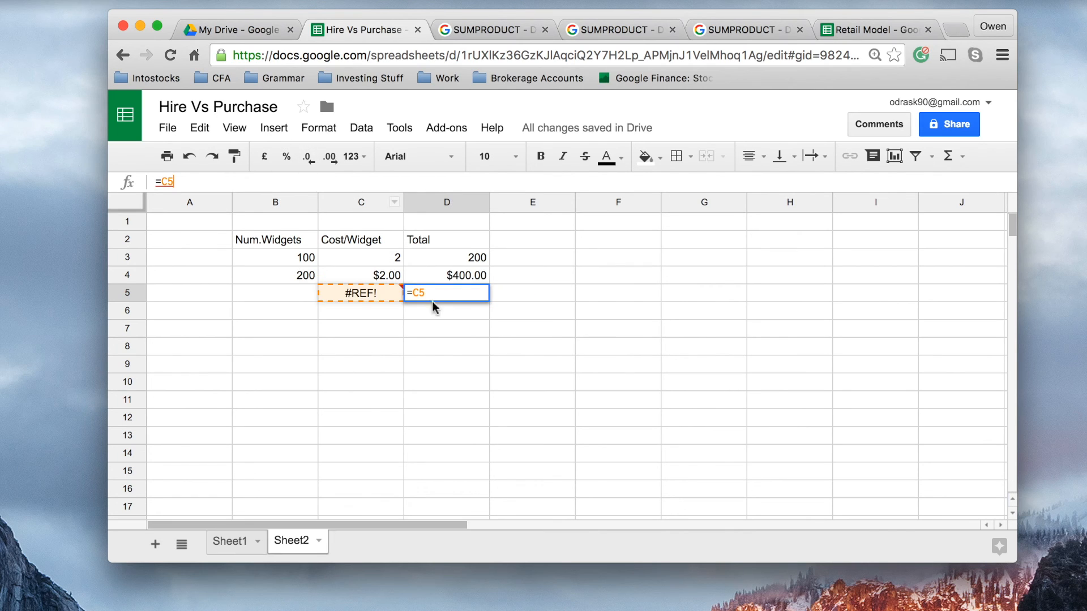
click(360, 292)
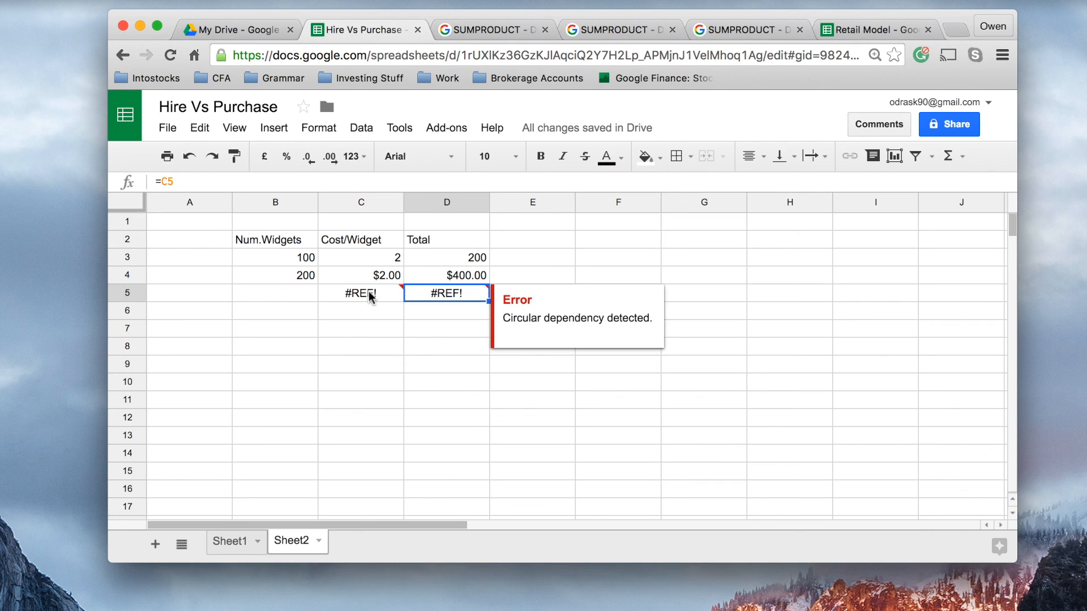
click(360, 310)
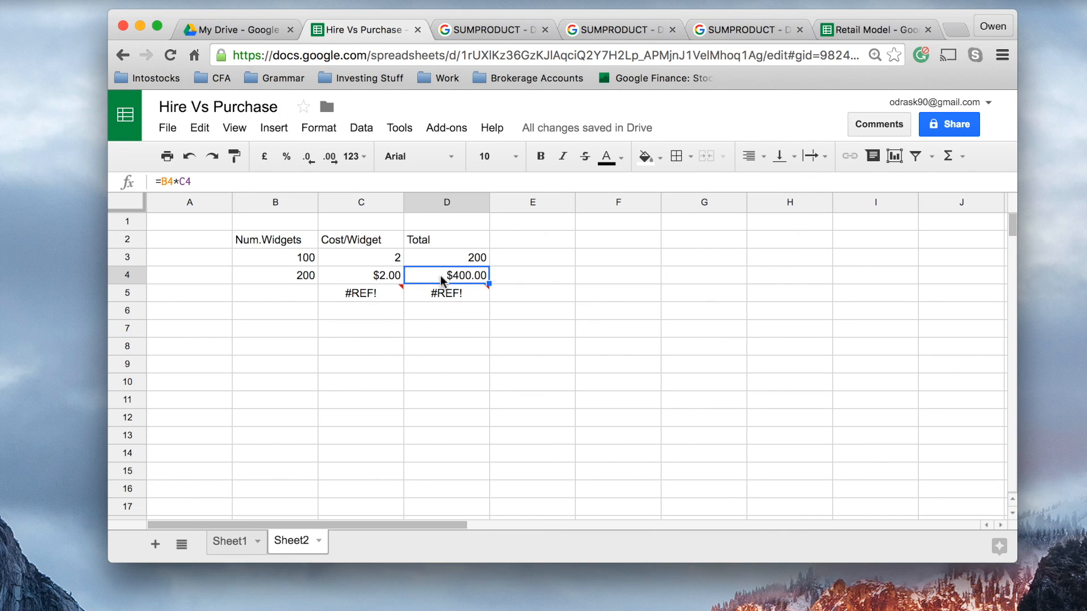
click(360, 276)
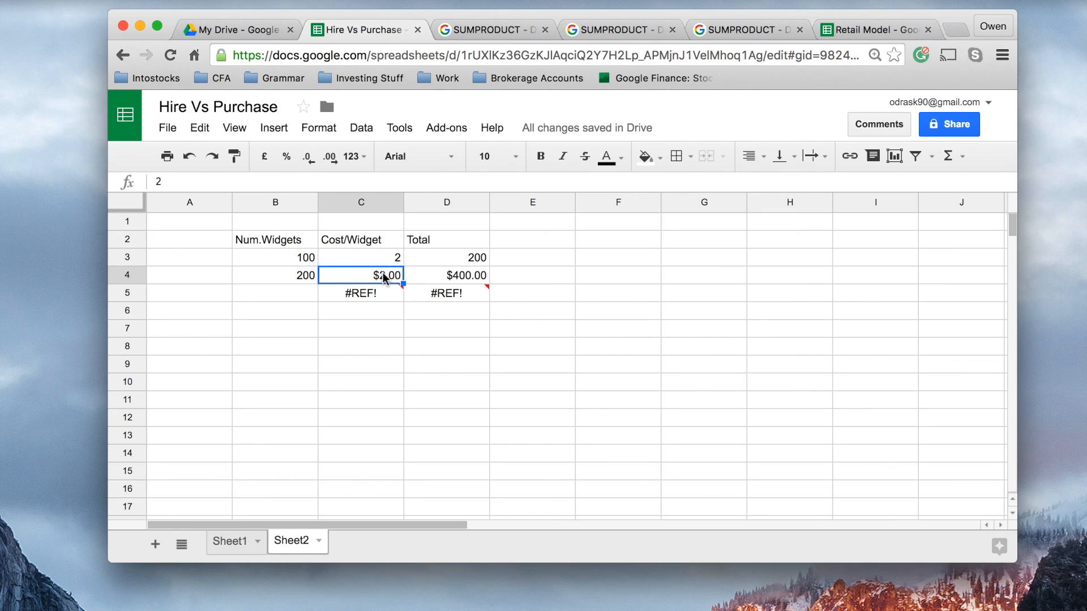
click(318, 128)
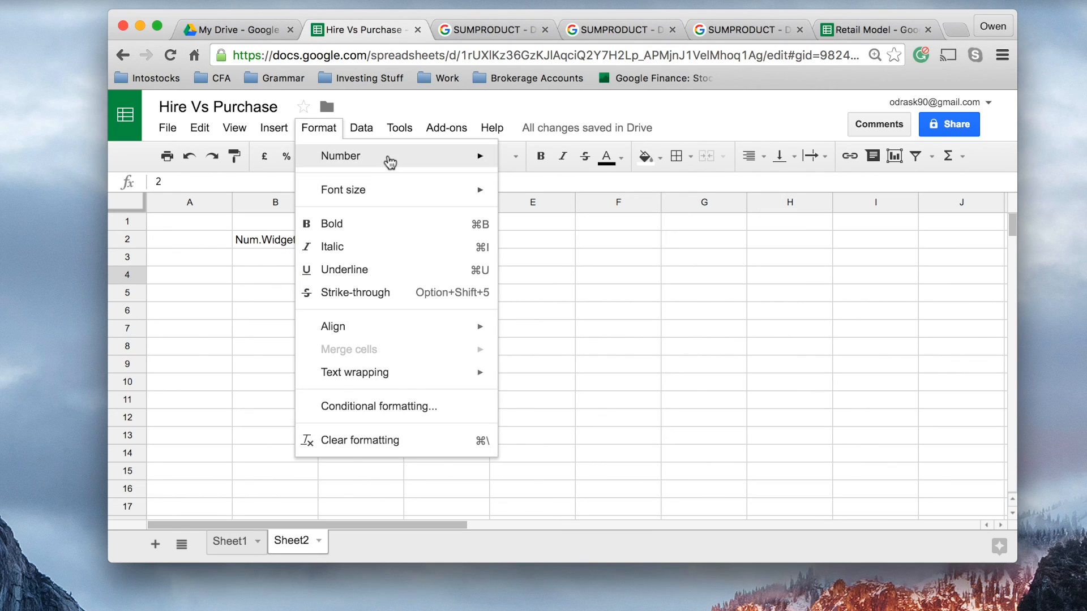
click(788, 346)
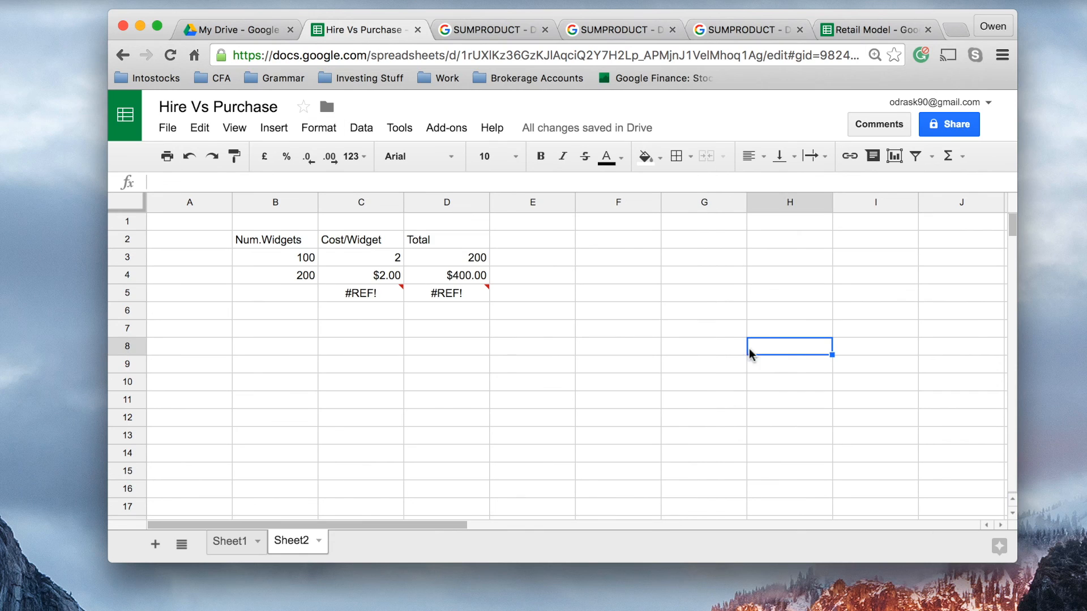
click(274, 310)
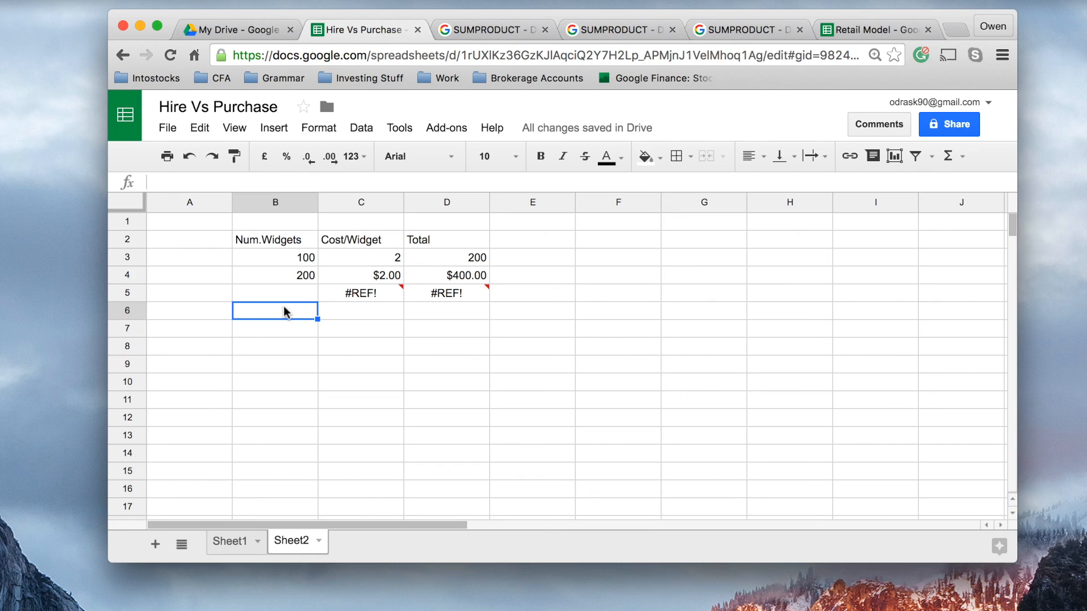
mouse_move(326, 323)
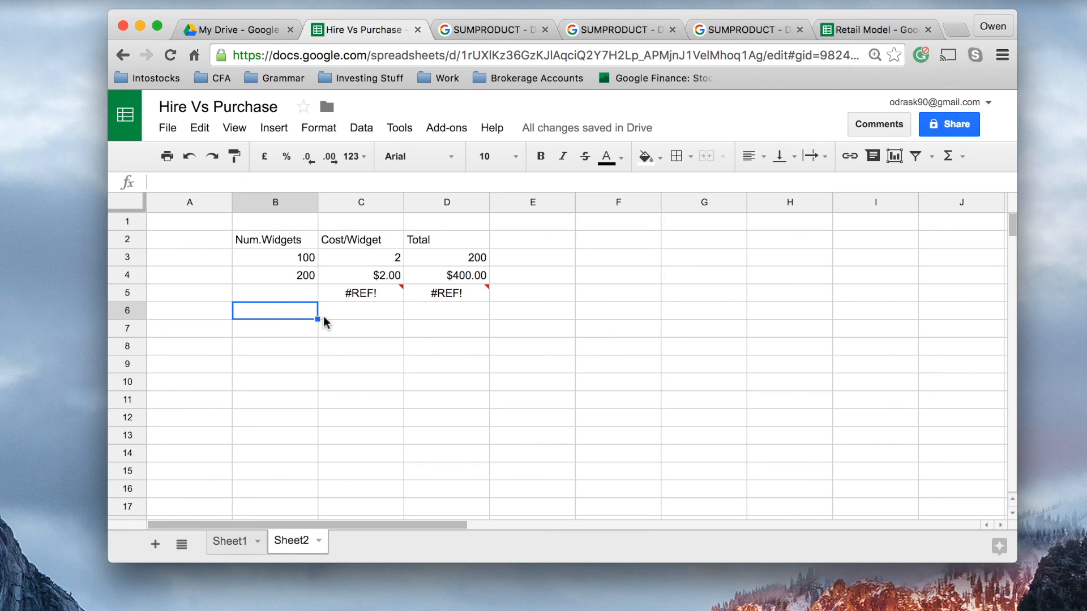